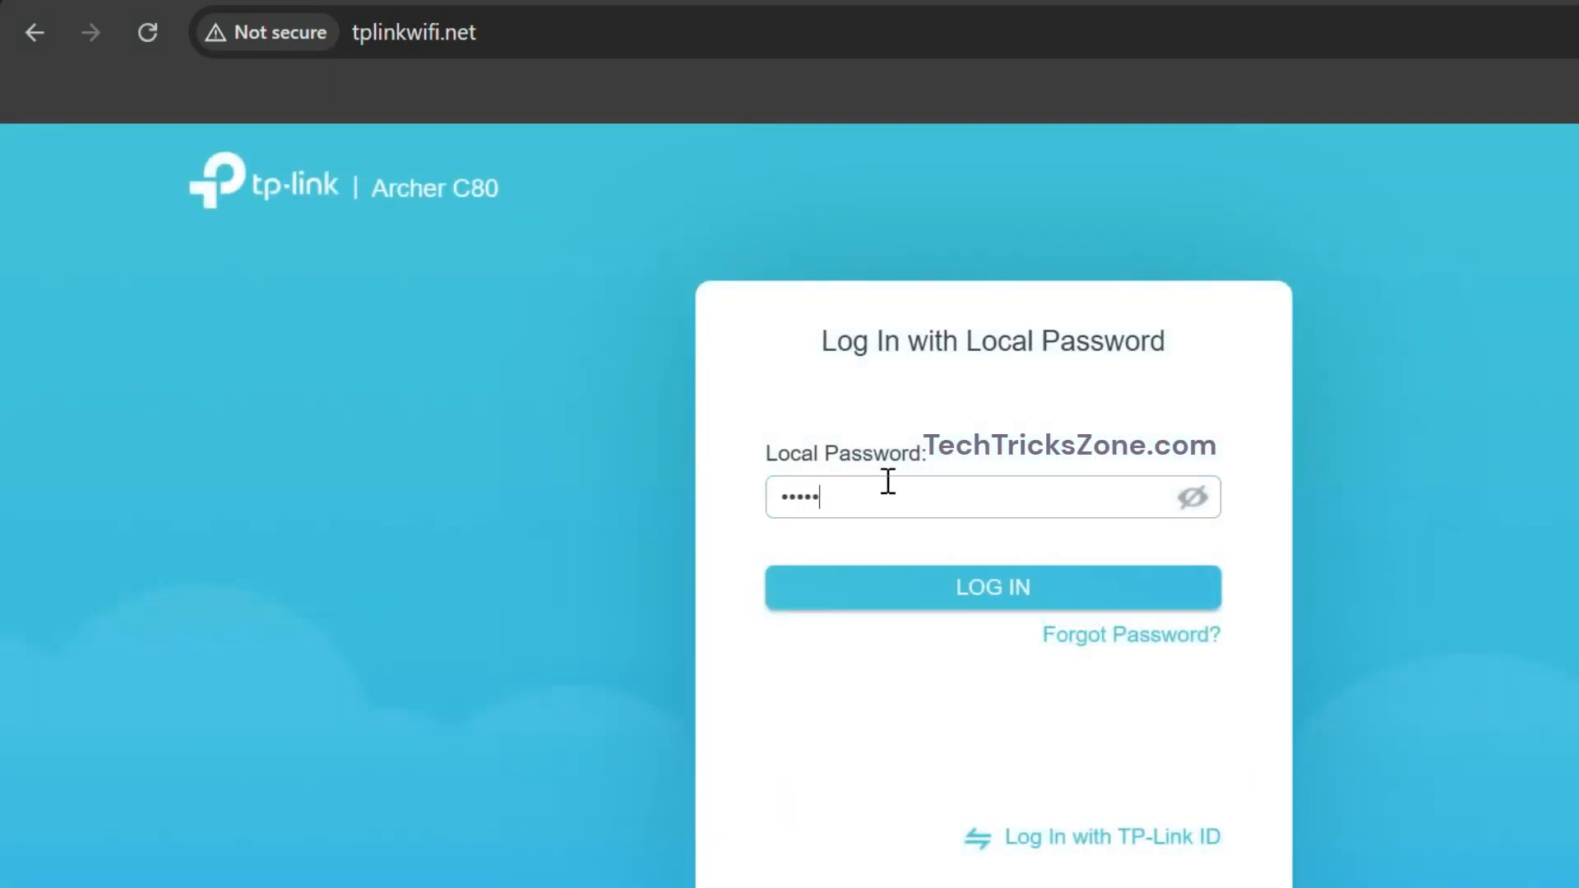
# - Log in to the router with the local password and open Advanced settings
pyautogui.click(991, 587)
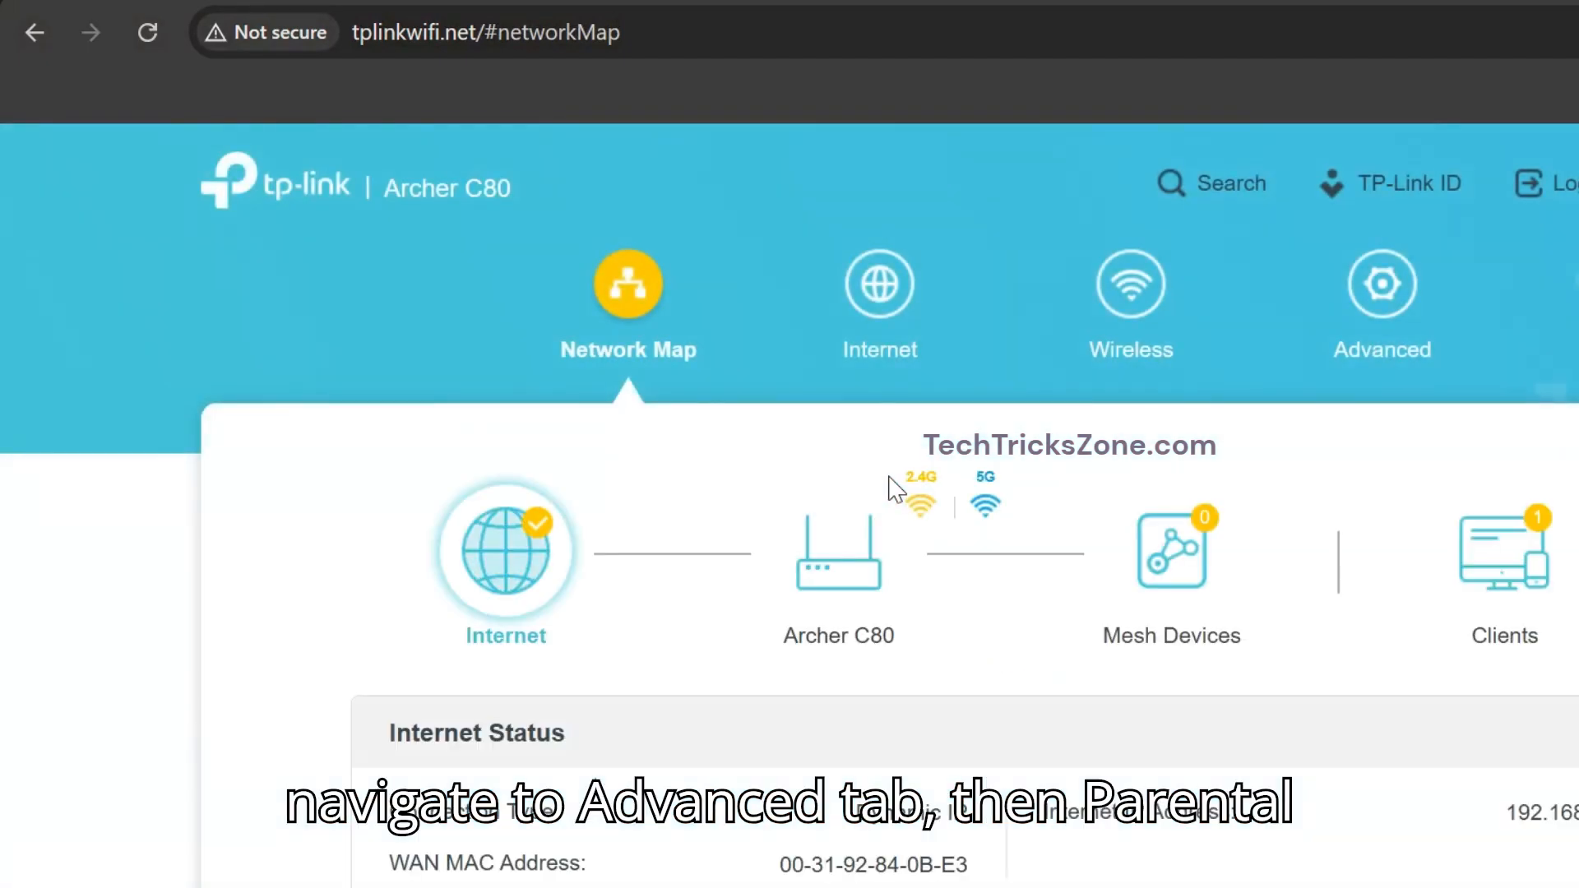
pyautogui.click(1381, 302)
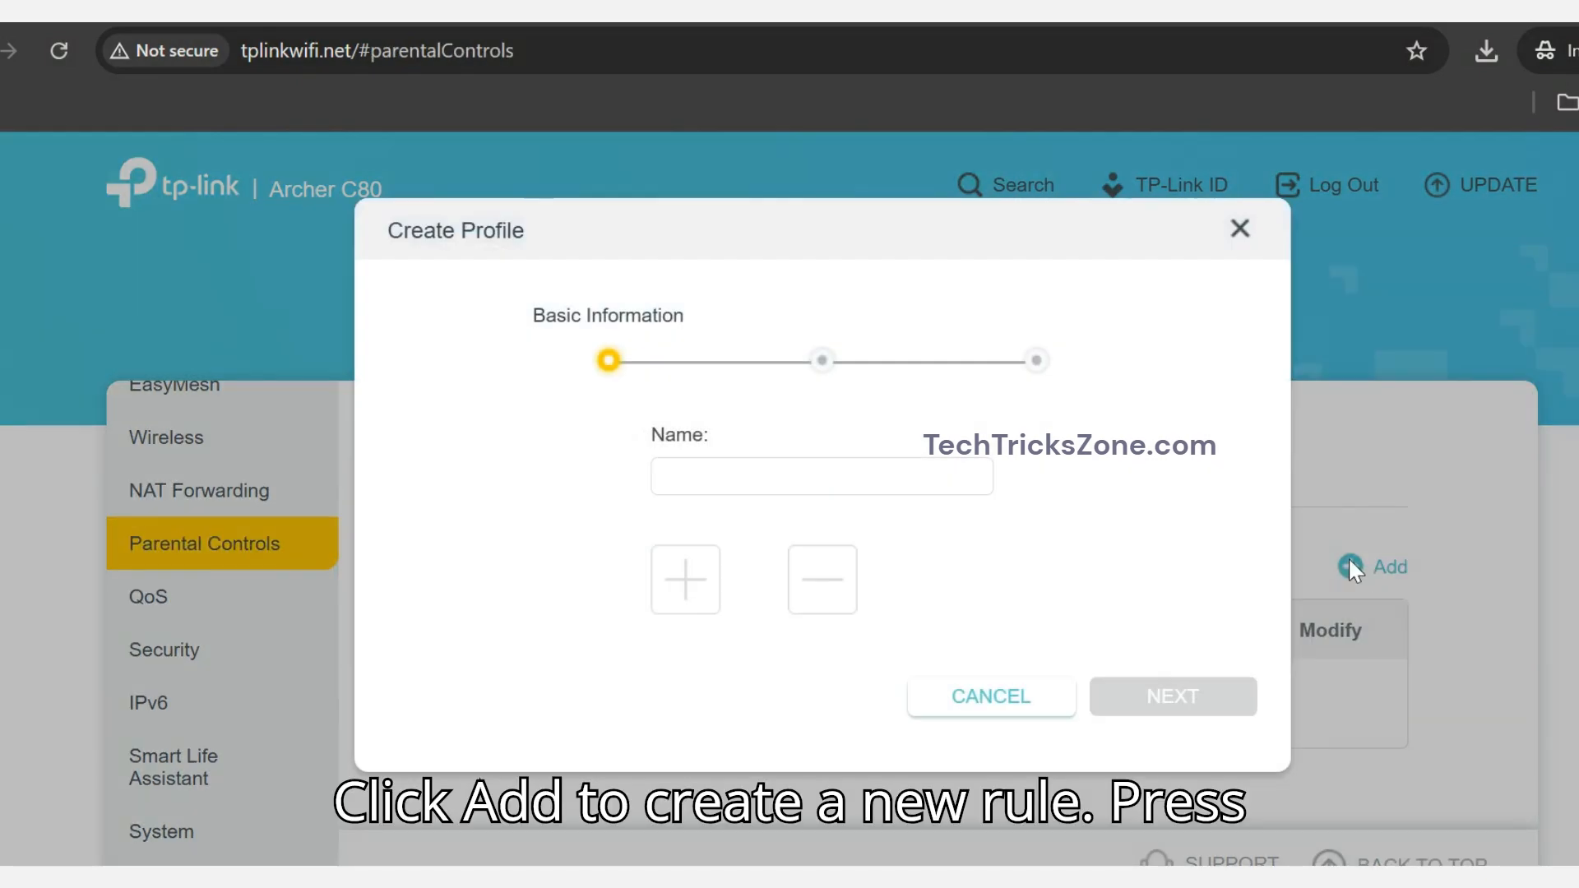
# - Add the first MK device to the new profile and name it KidsPC
pyautogui.click(821, 475)
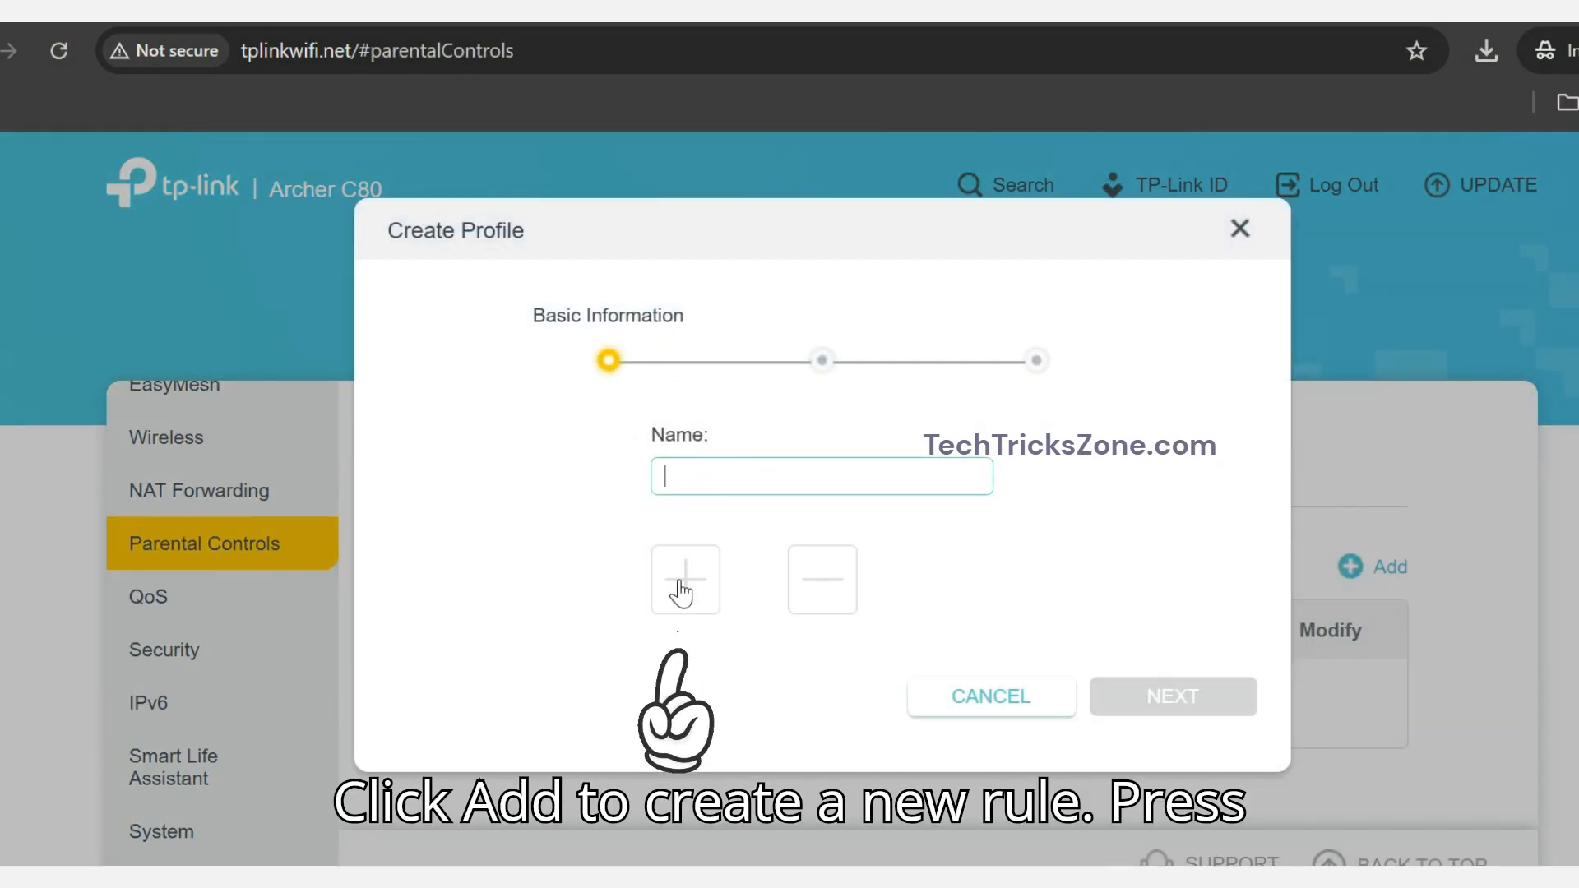
pyautogui.click(685, 579)
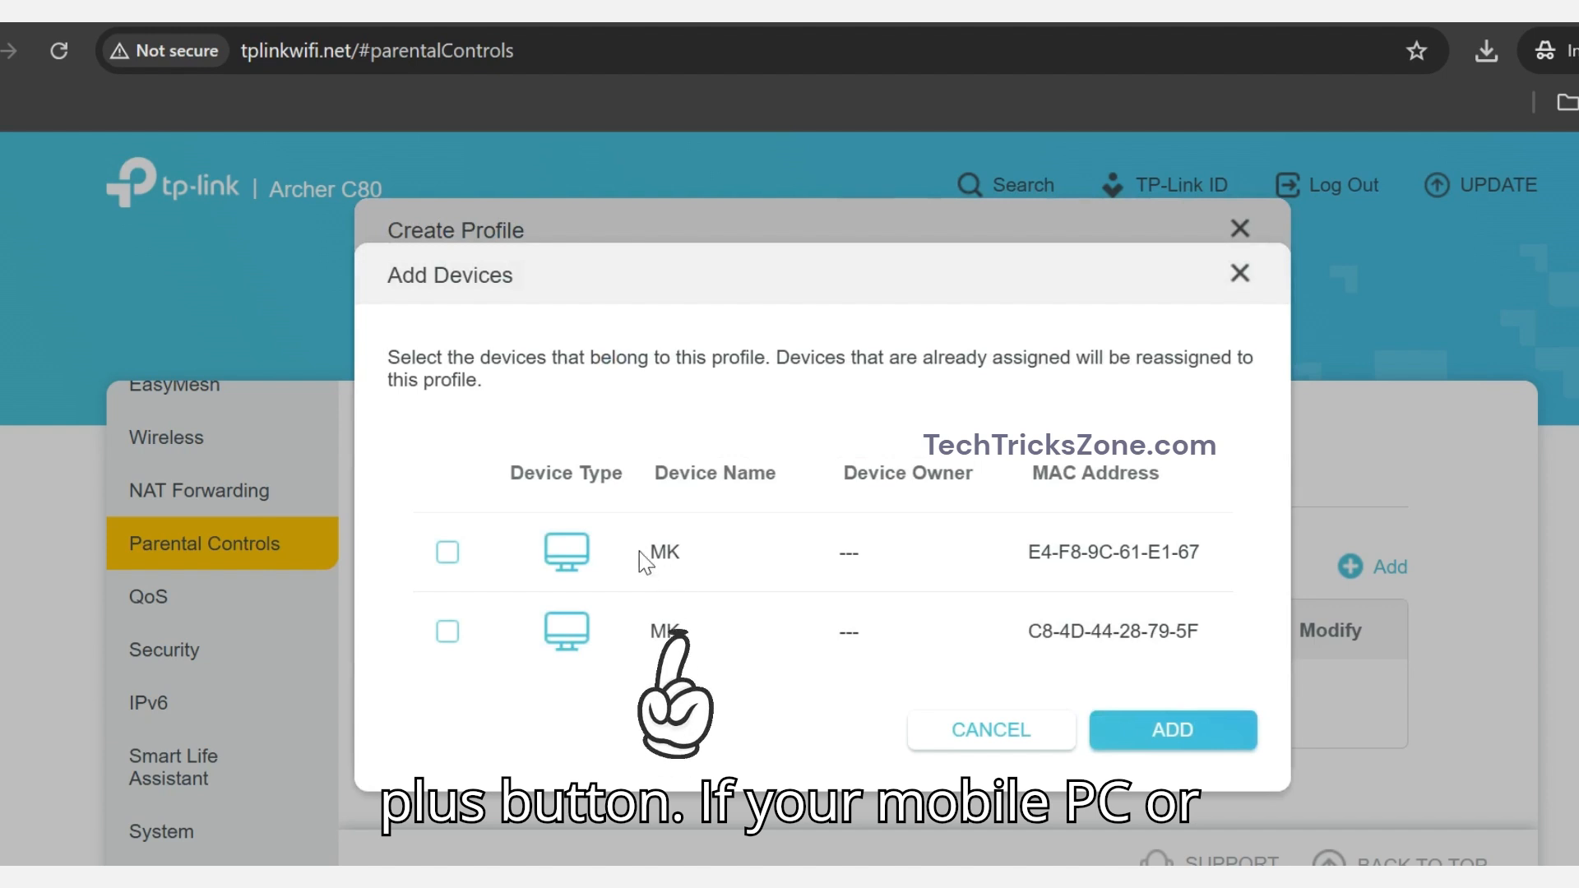
pyautogui.doubleClick(1112, 551)
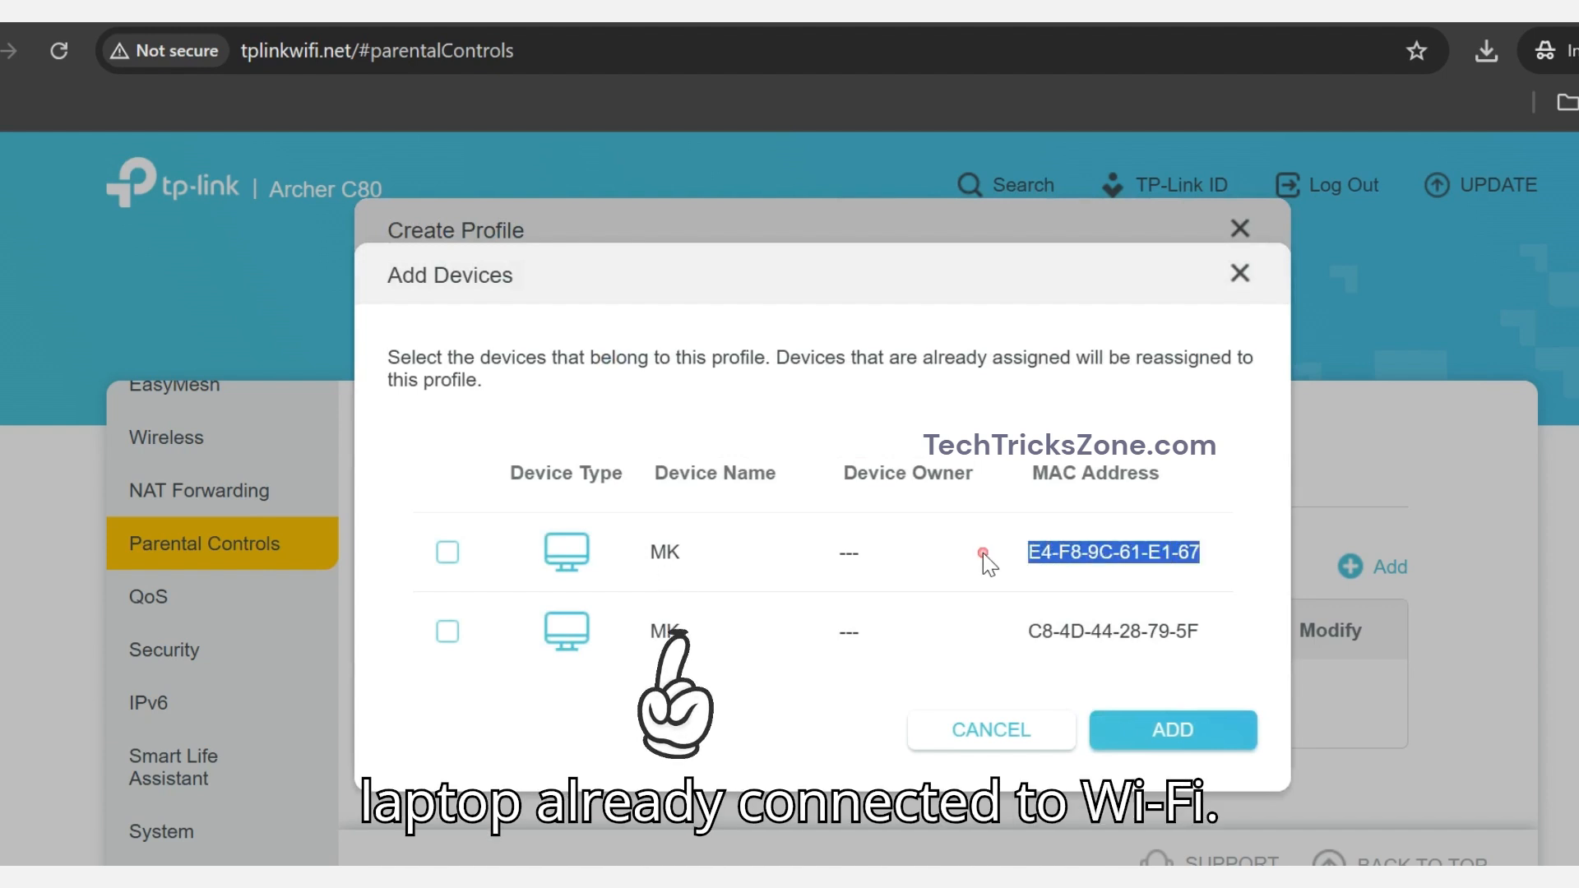
pyautogui.click(446, 551)
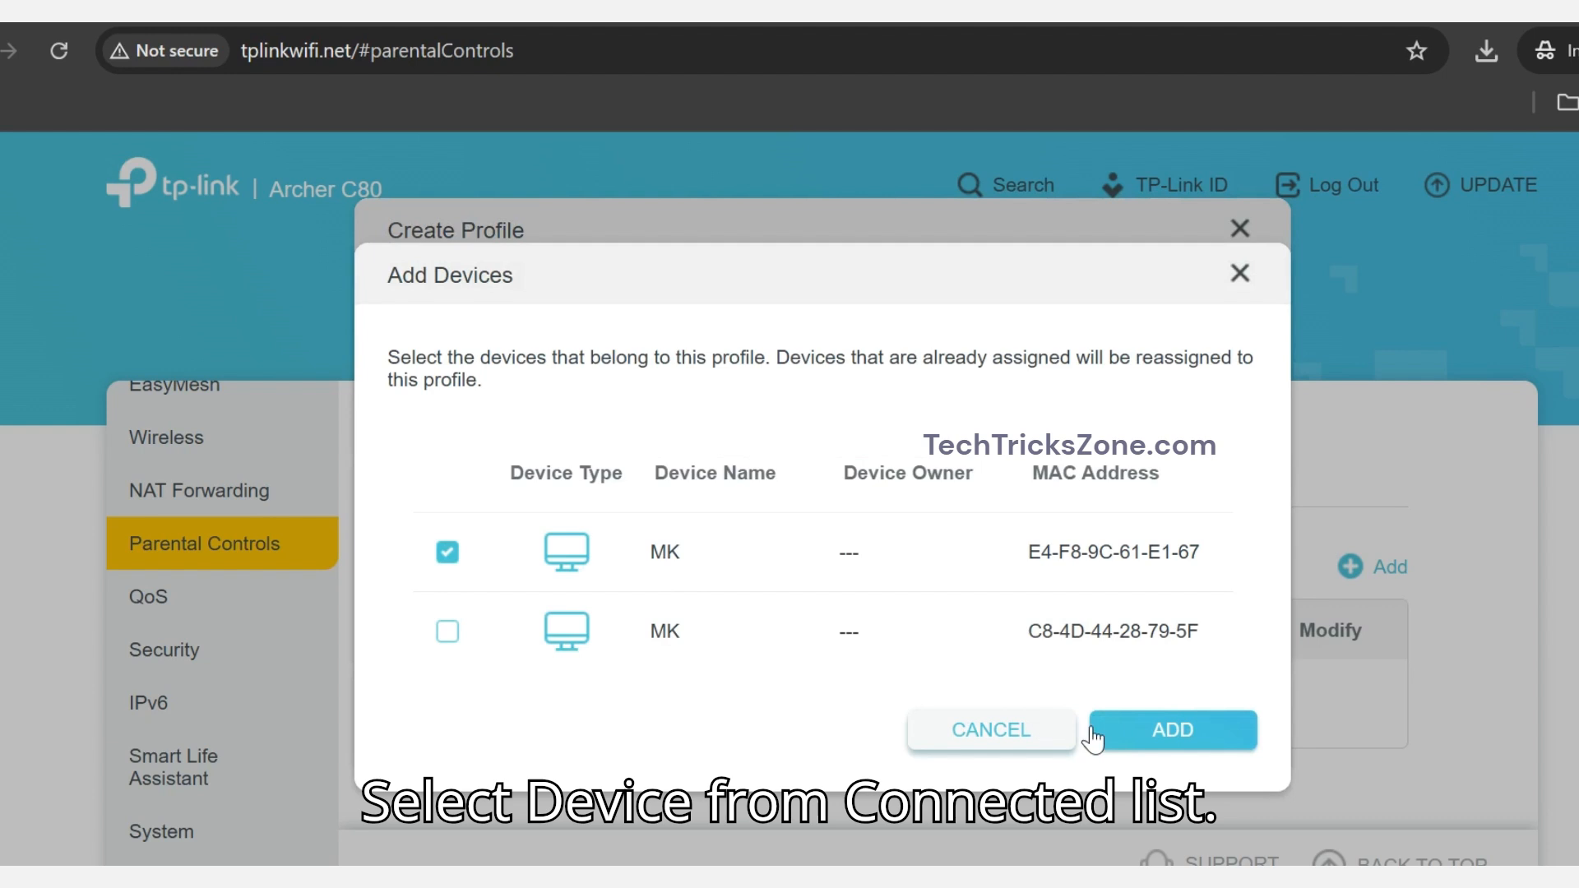
pyautogui.click(1171, 730)
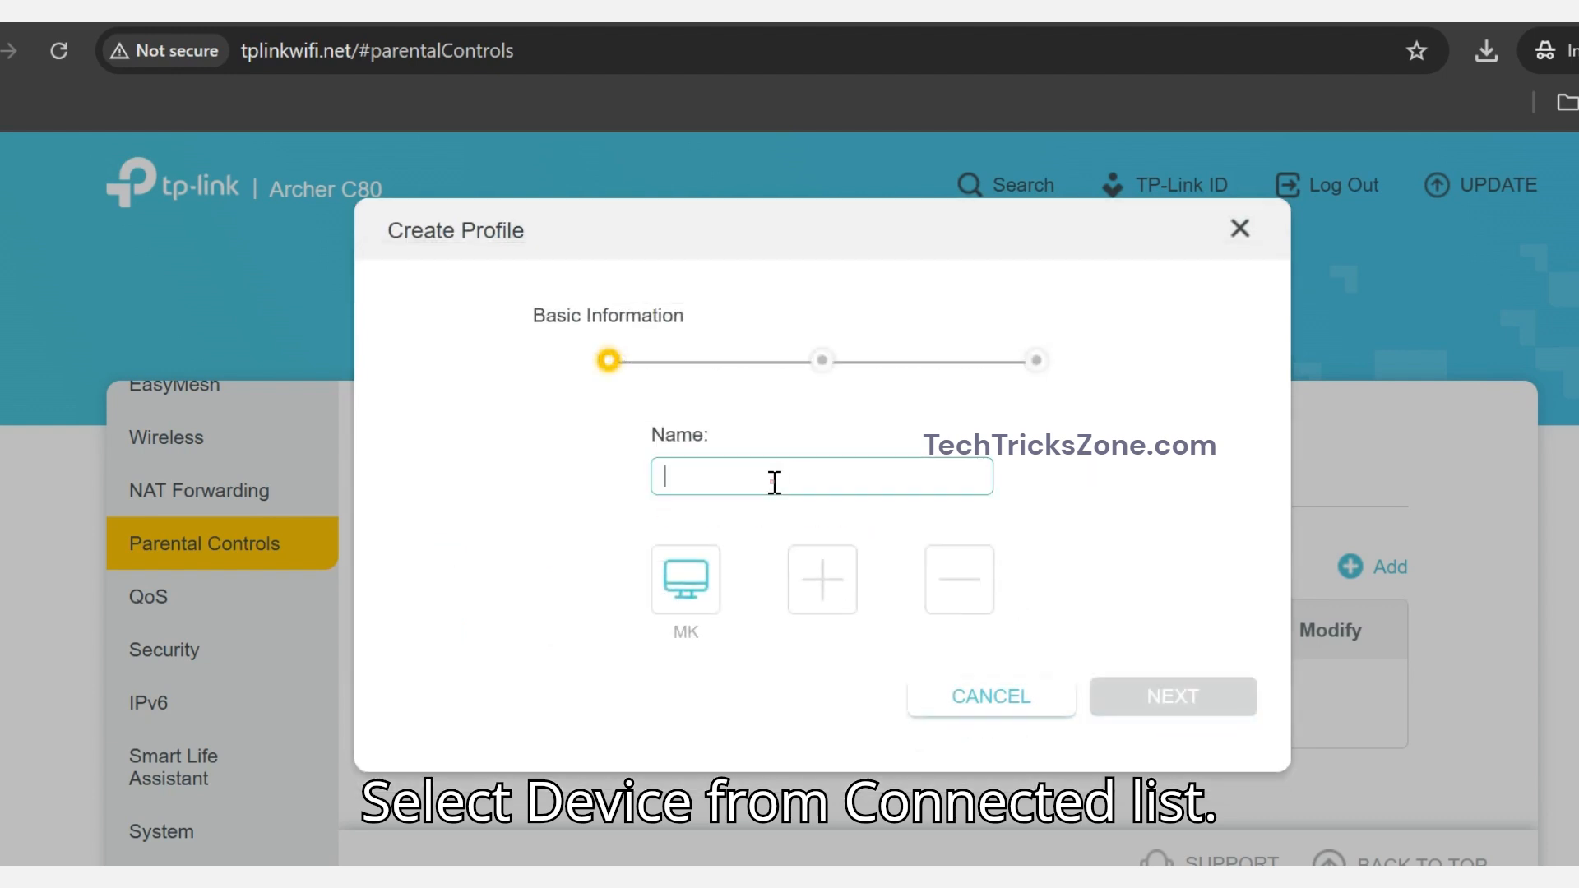
pyautogui.write('KidsPC')
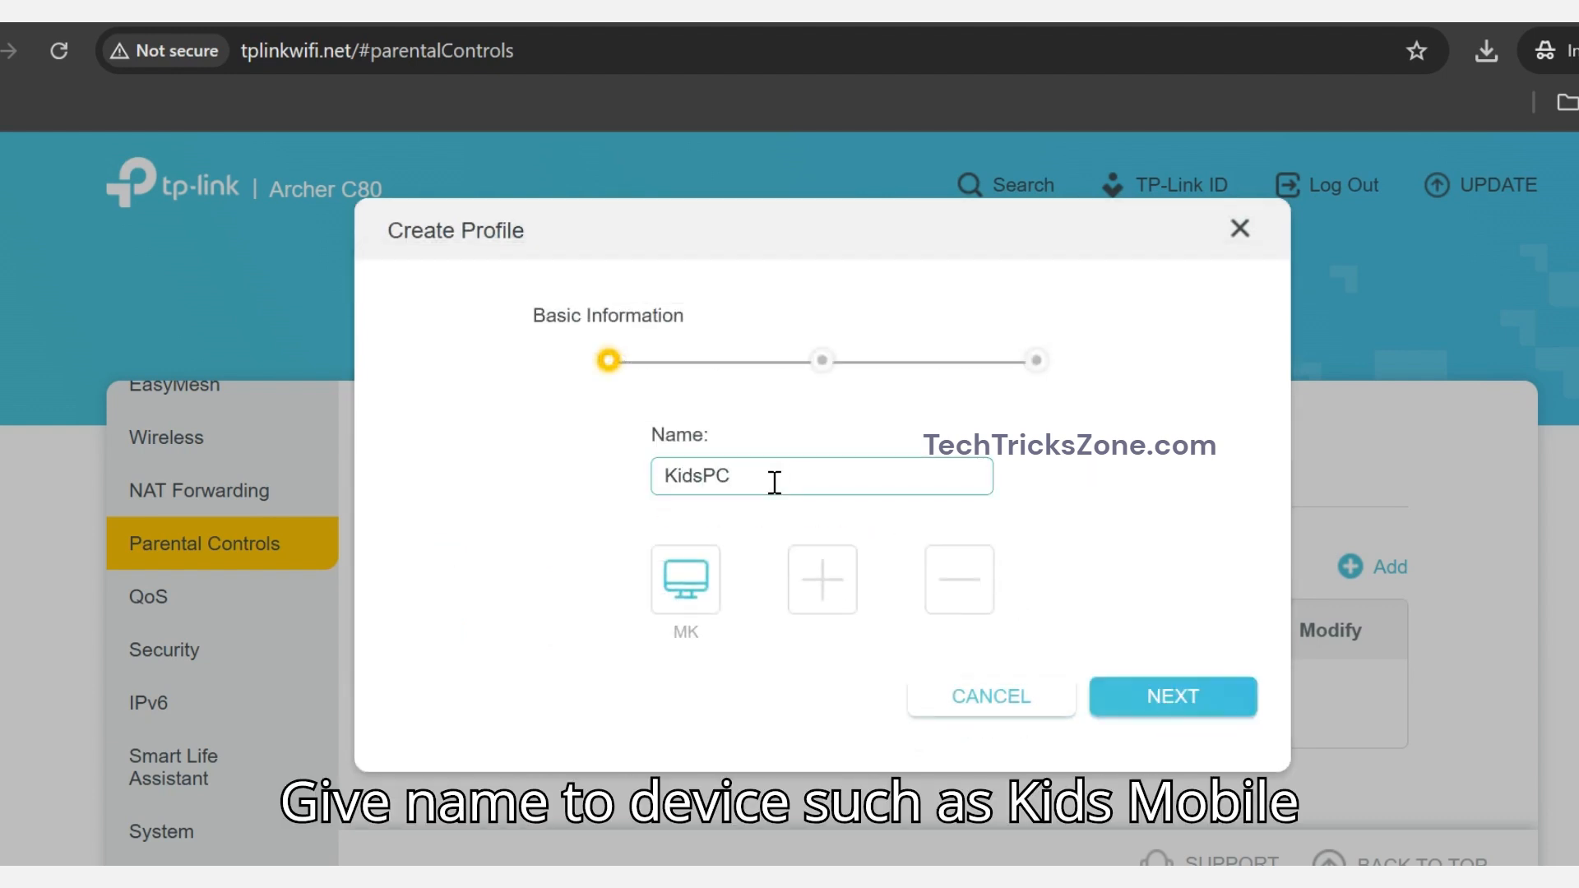
# - Add youtube.com, yahoo.com and facebook.com as blocked content keywords
pyautogui.click(1171, 695)
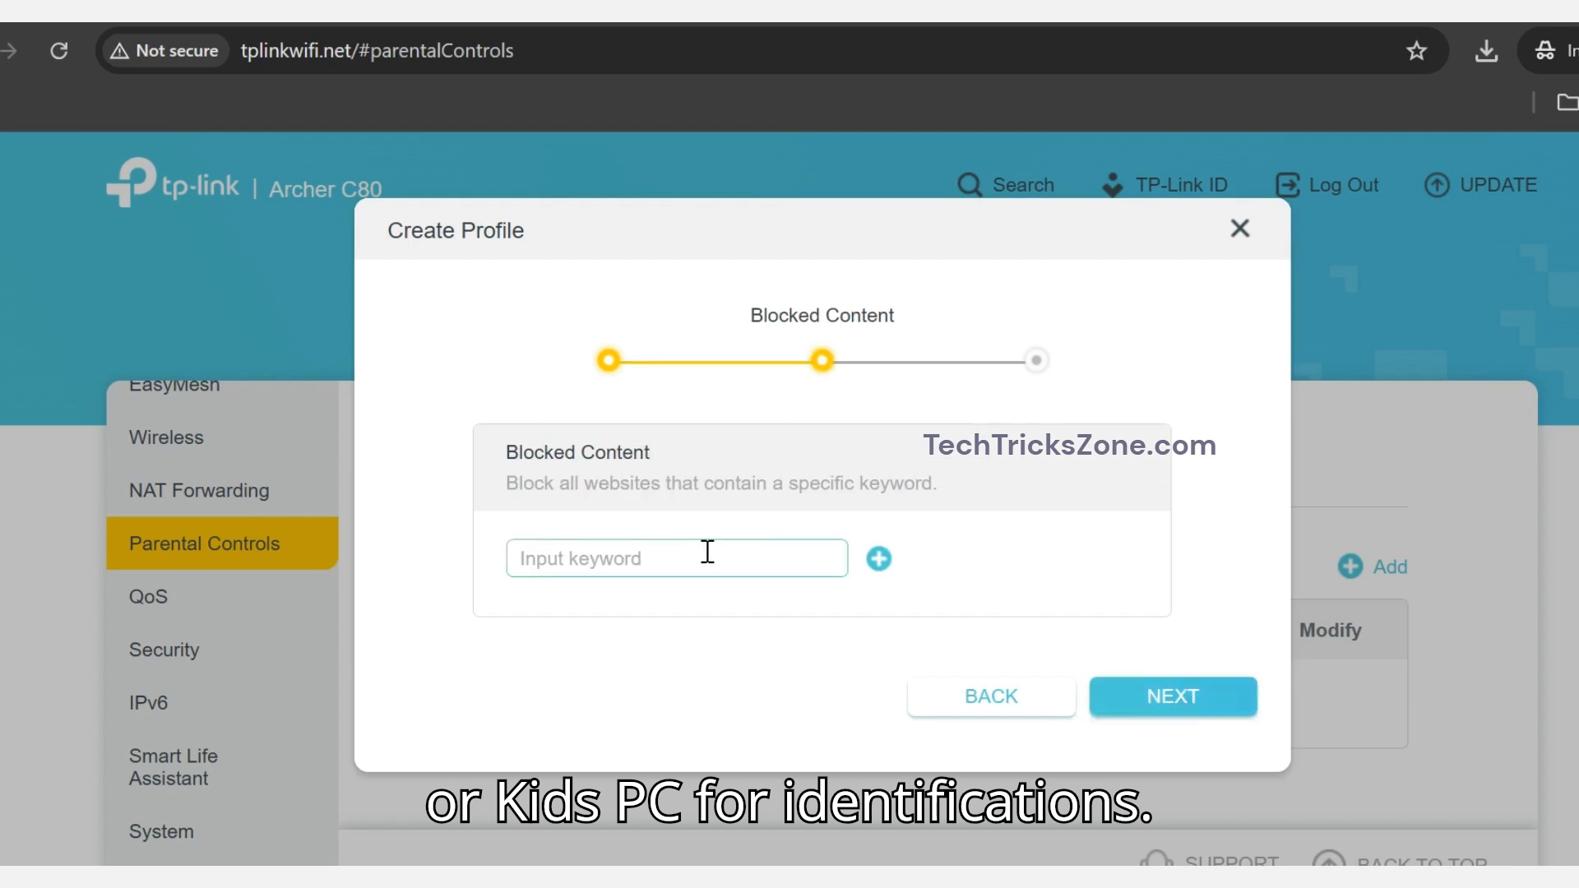
pyautogui.write('youtube.com')
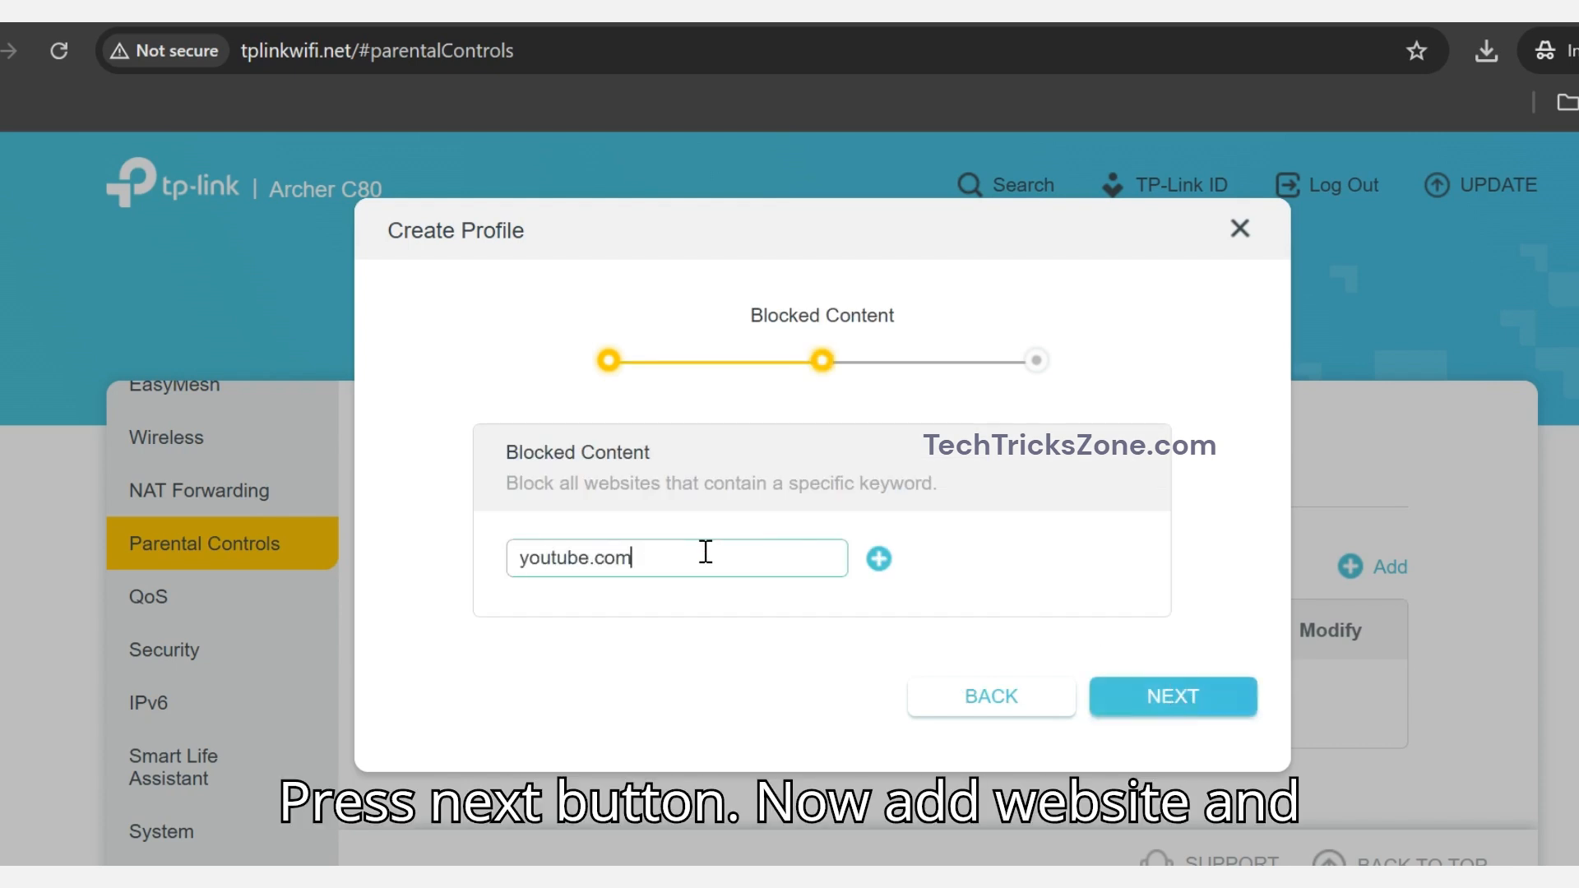
pyautogui.click(877, 557)
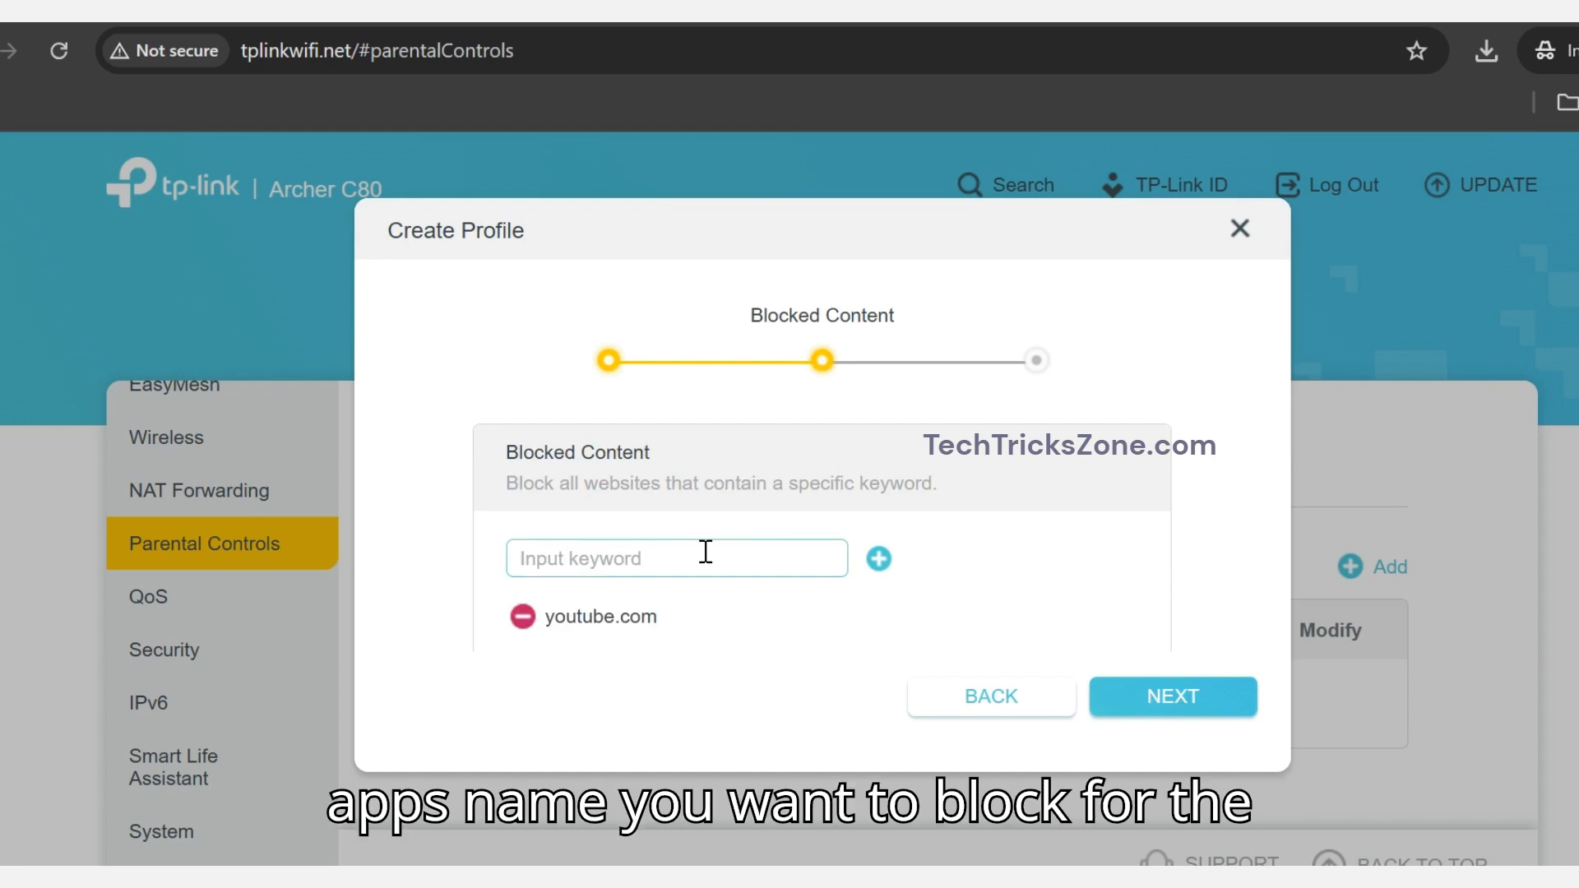
pyautogui.write('yahoo.com')
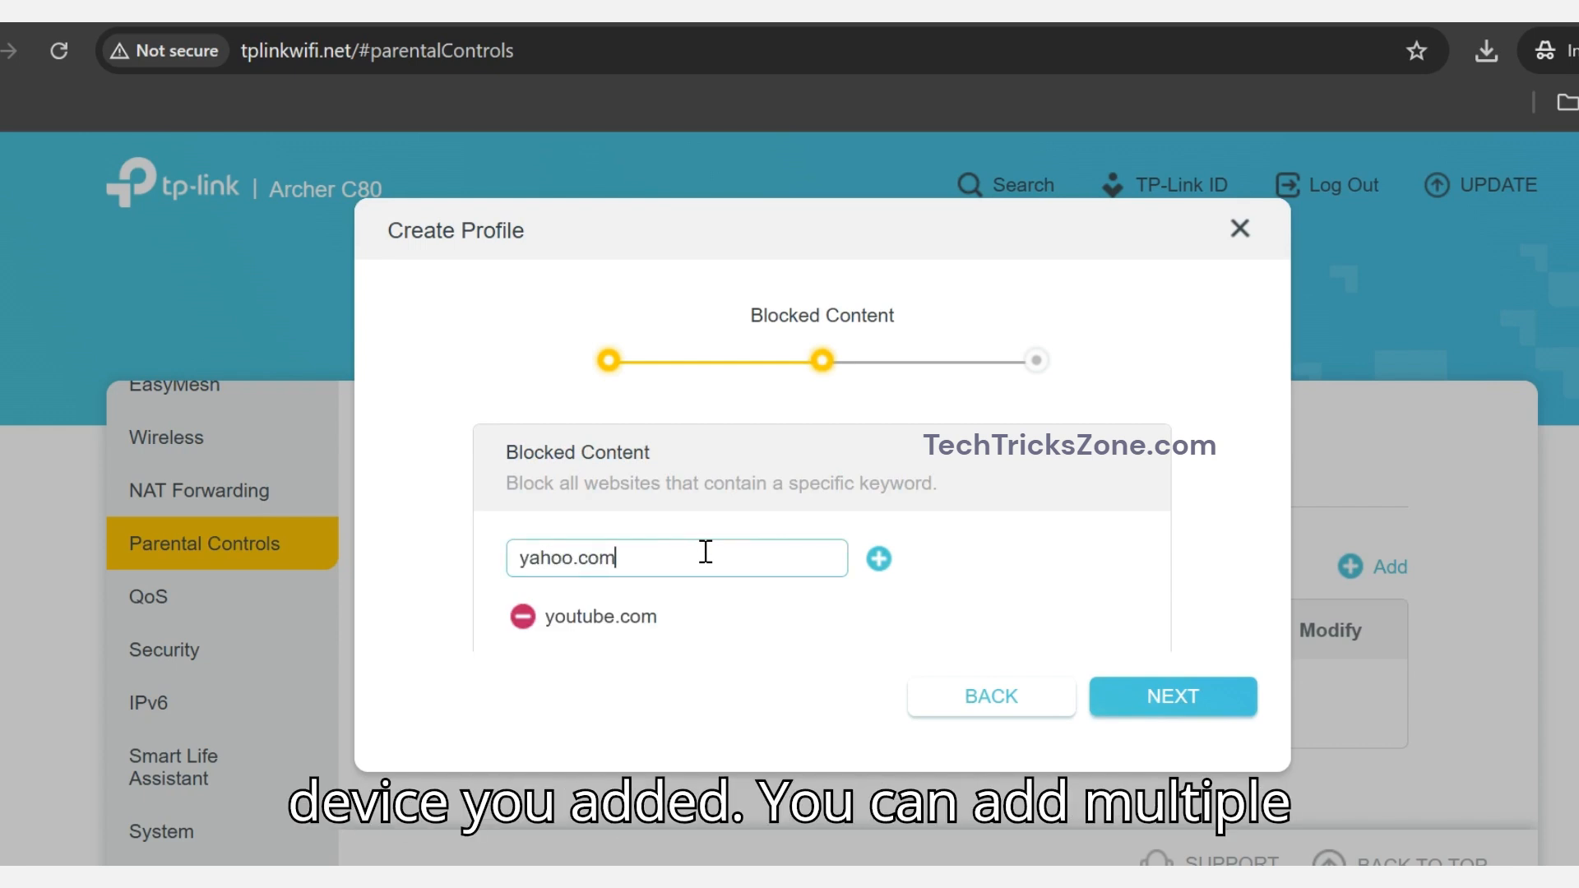
pyautogui.click(877, 558)
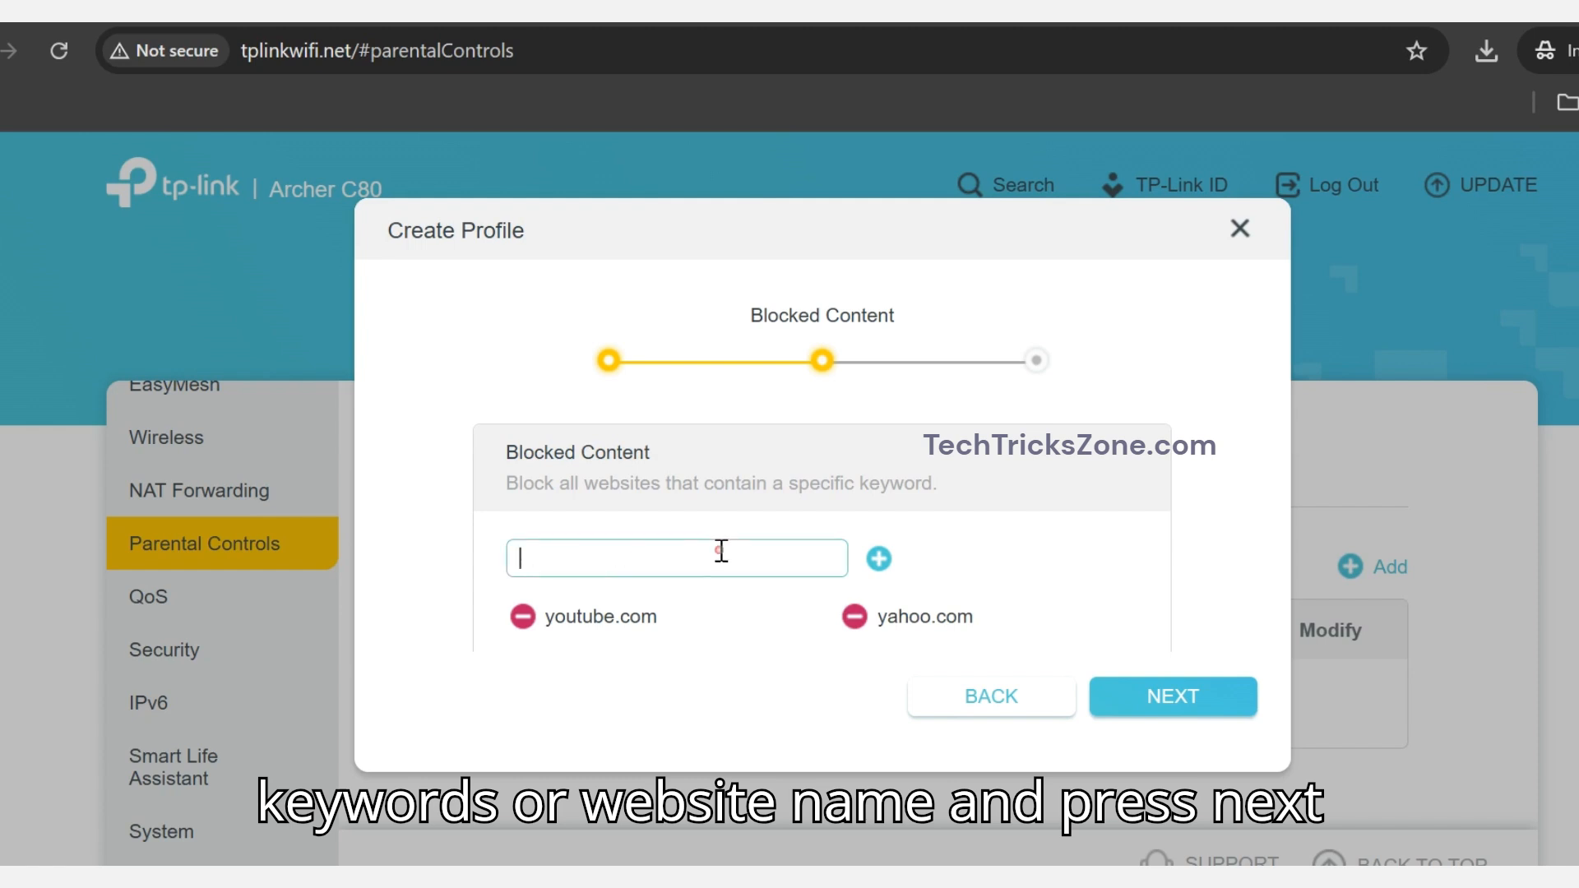
pyautogui.write('fac')
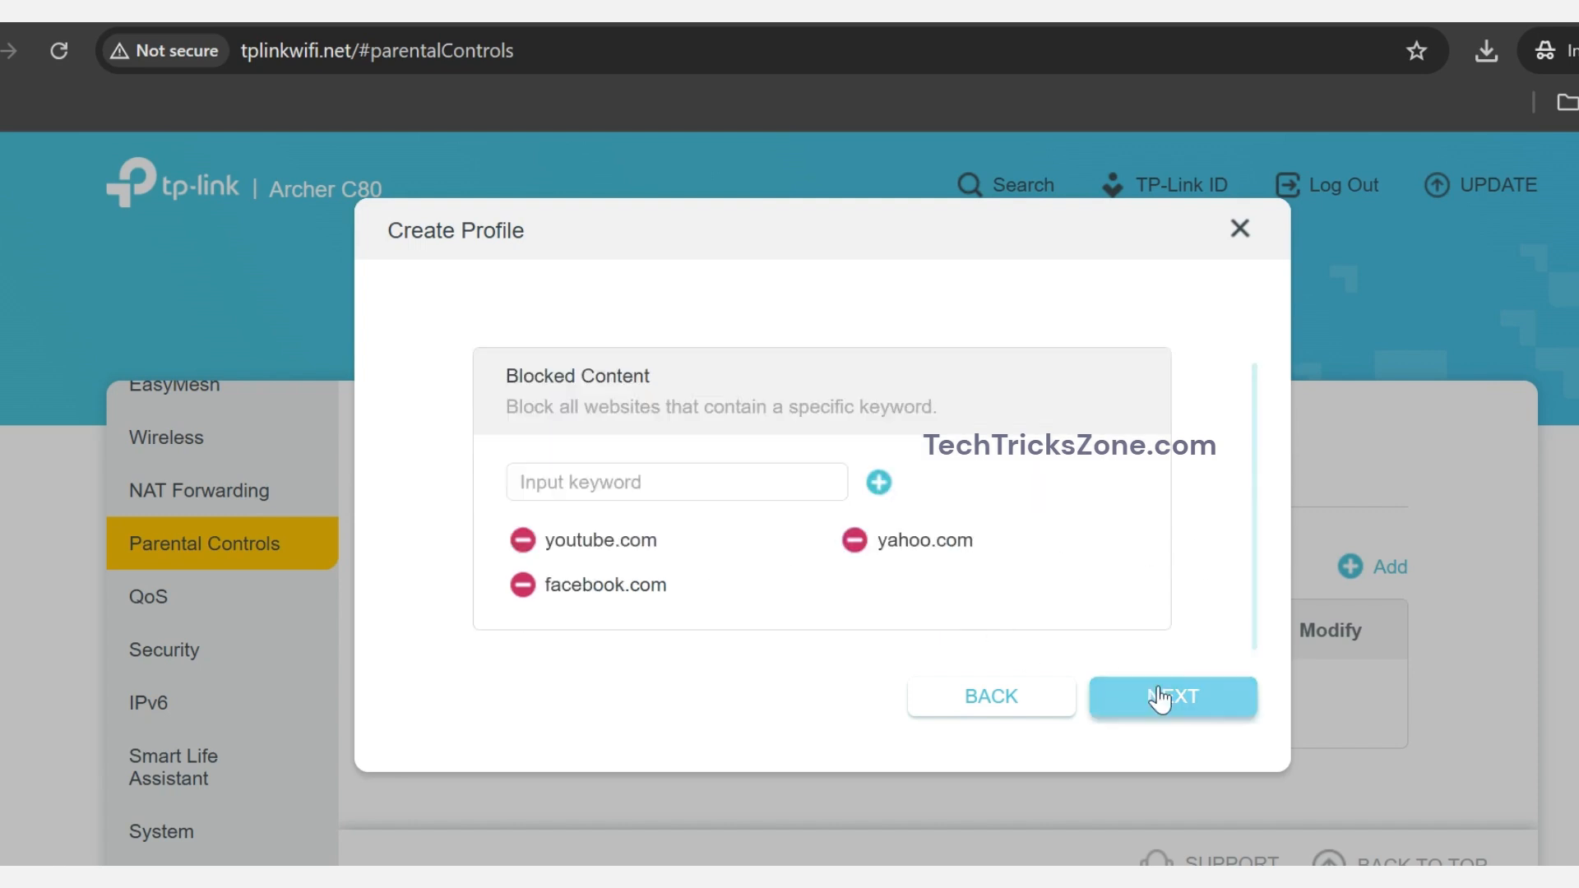
# - Set the KidsPC weekday daily time limit to 8 hours
pyautogui.click(1171, 697)
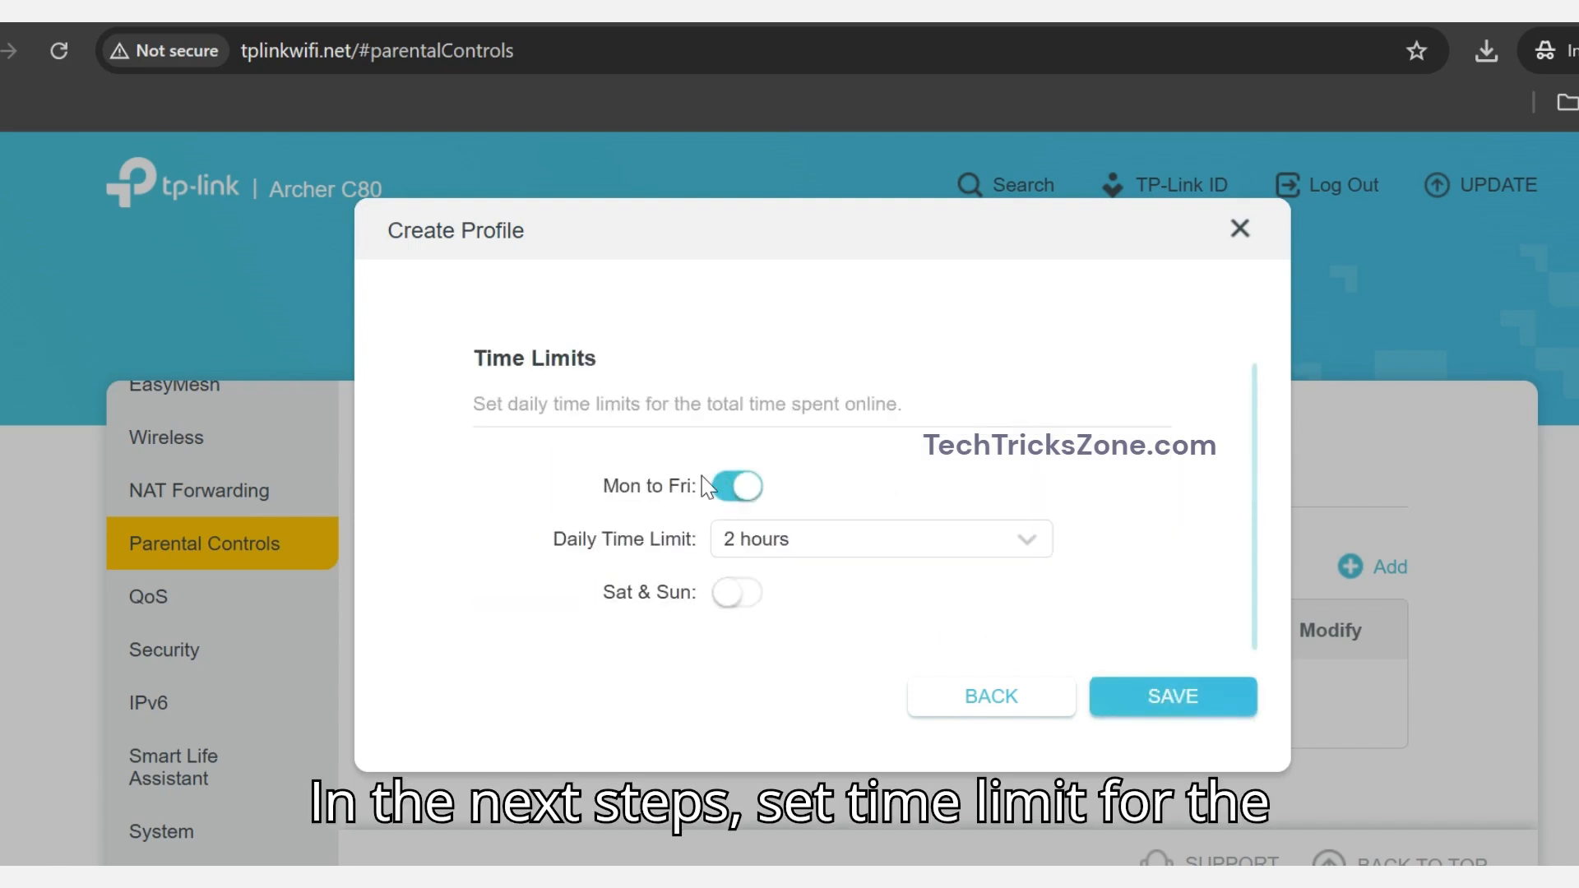
pyautogui.click(876, 538)
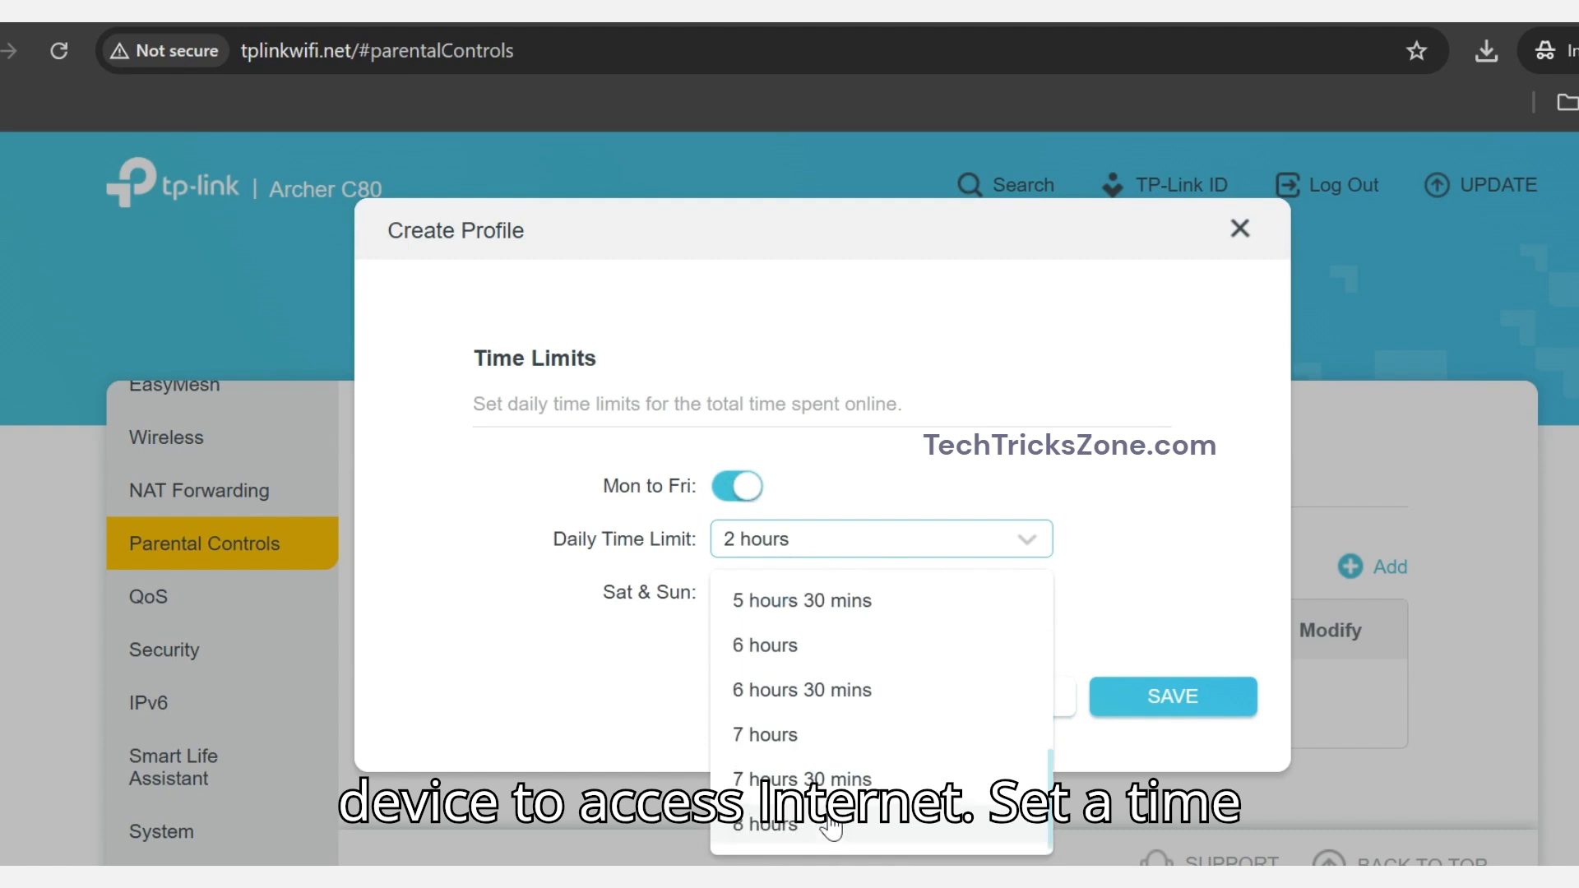
pyautogui.click(800, 779)
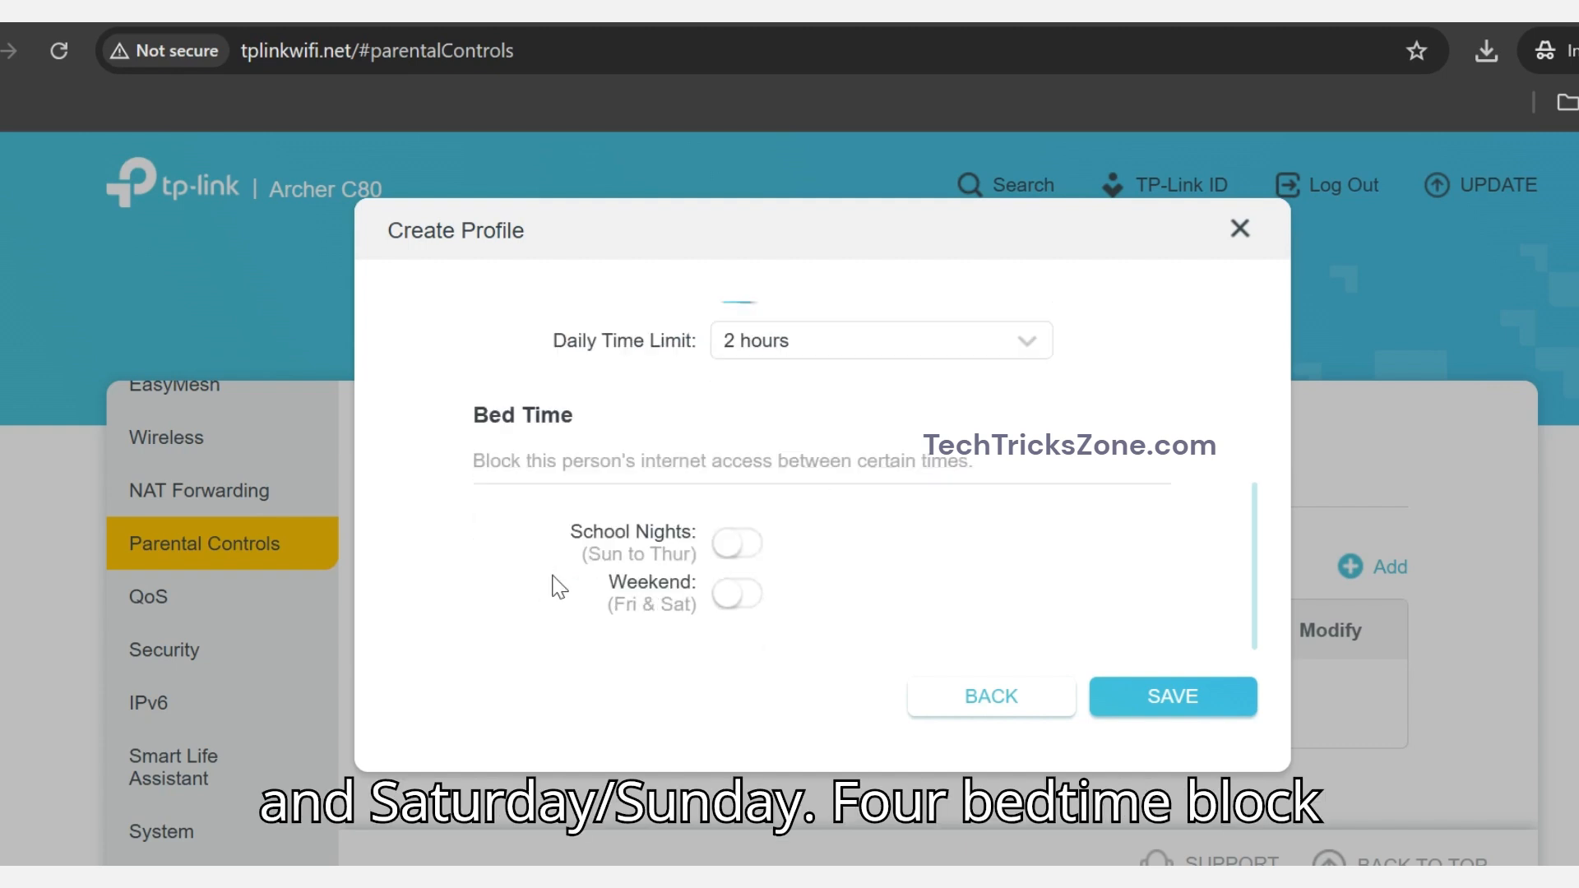
# - Enable 22:00–07:00 bedtimes for school nights and weekends, then save the profile
pyautogui.click(737, 543)
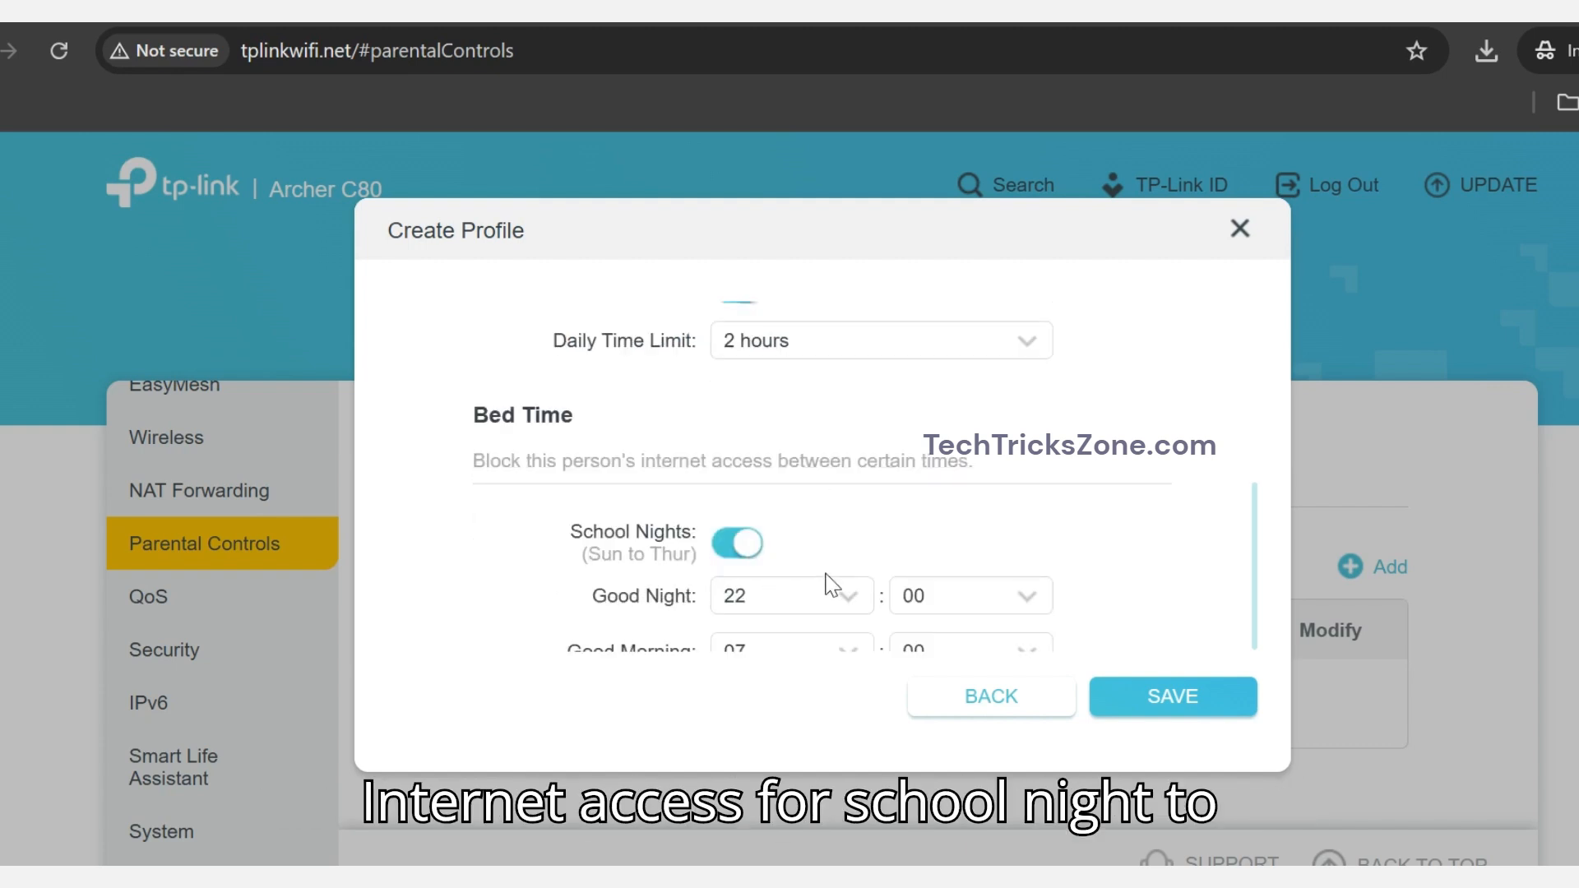
pyautogui.click(737, 593)
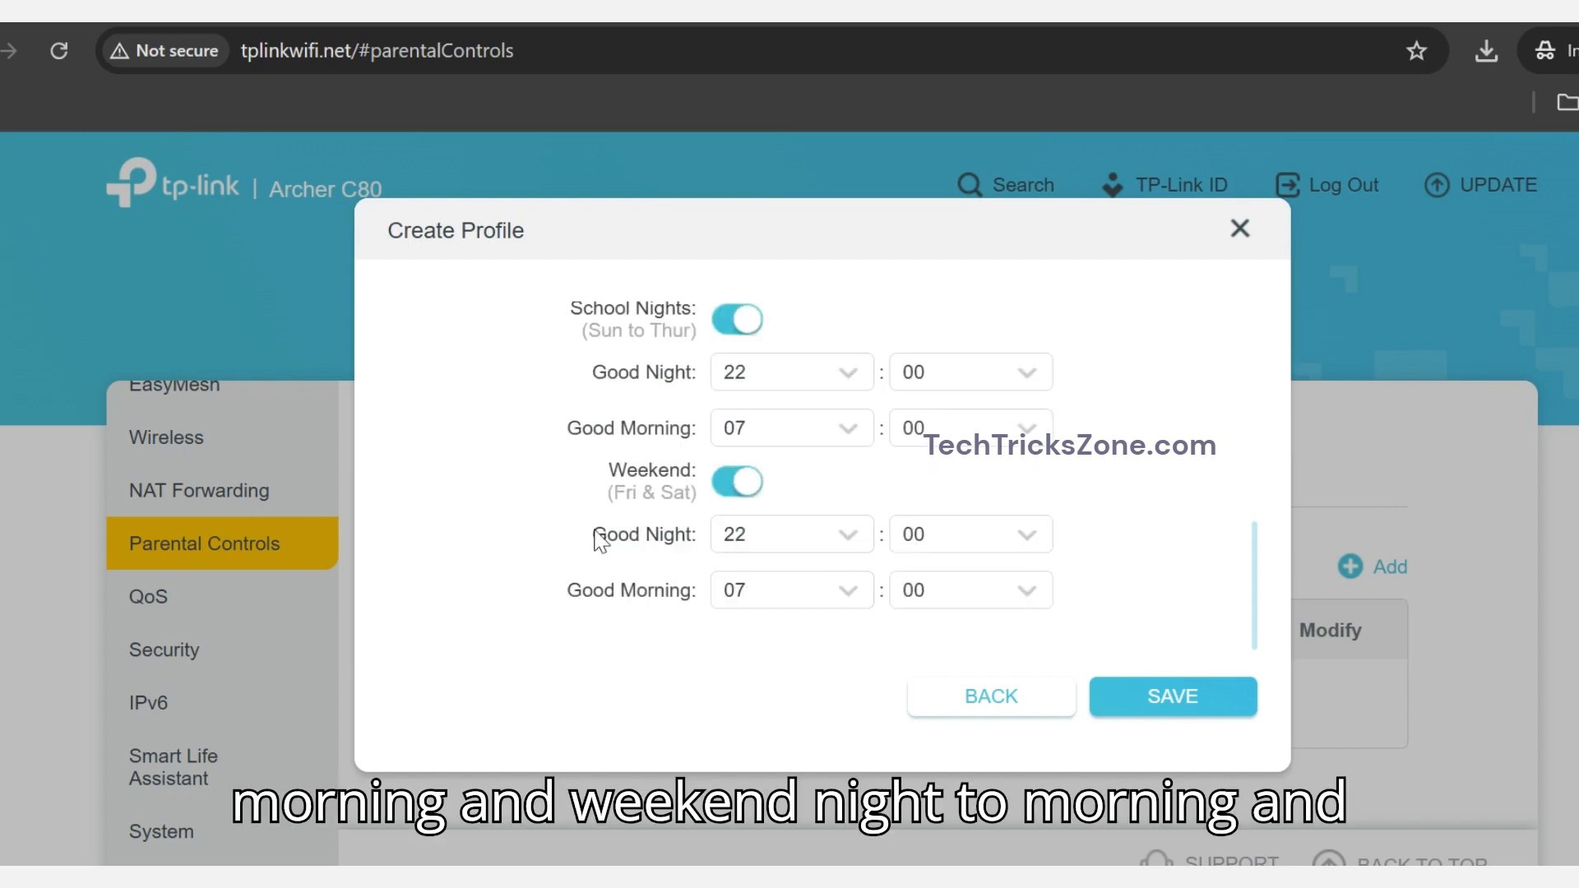
pyautogui.click(1171, 696)
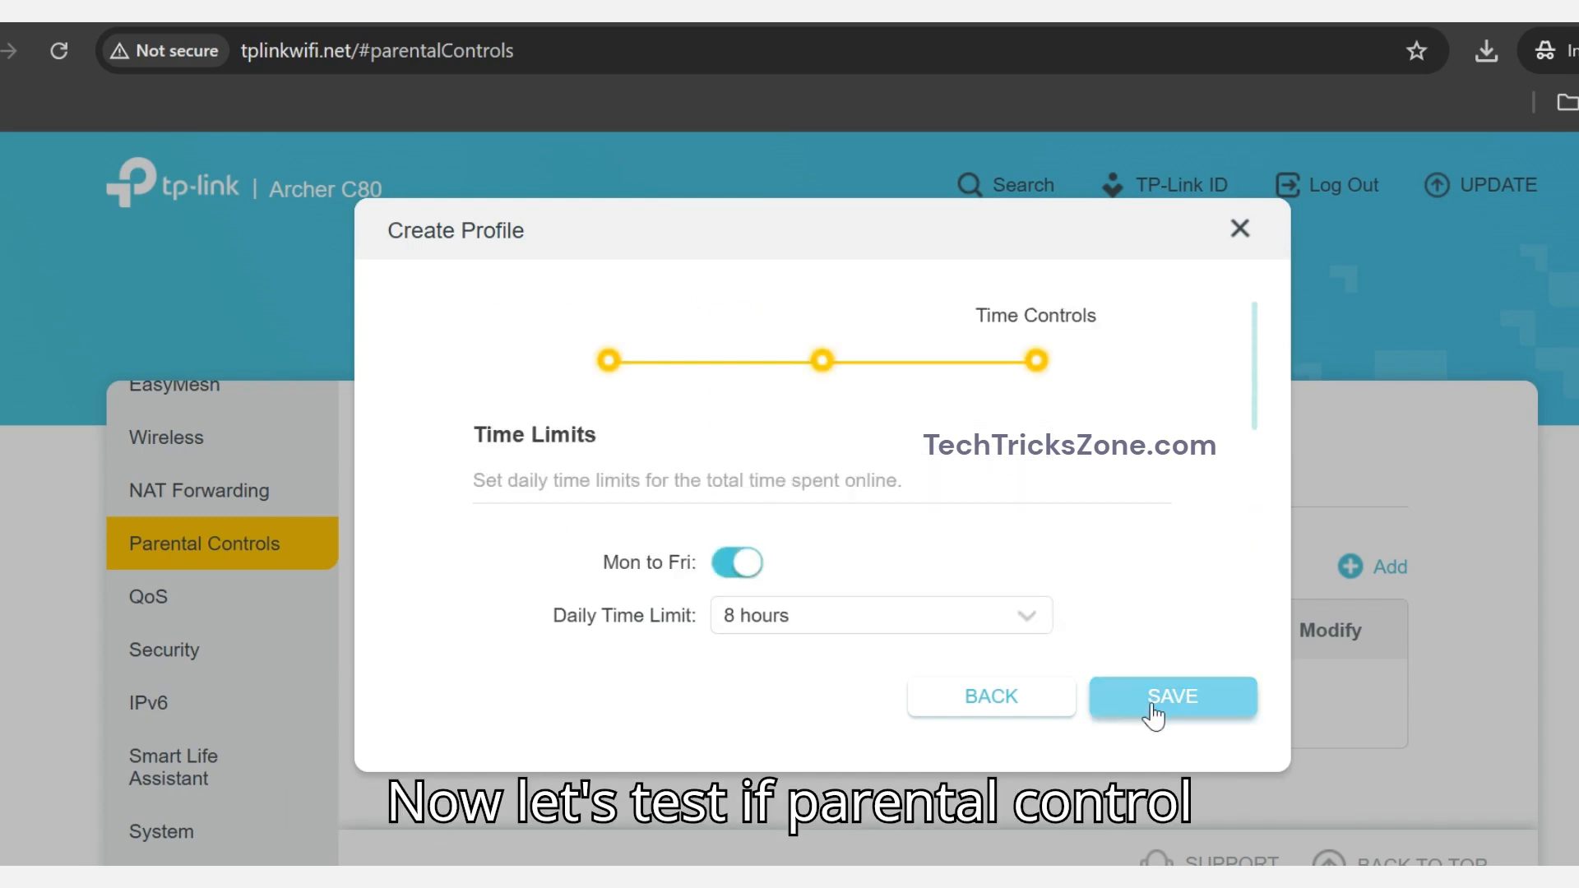
pyautogui.click(1171, 696)
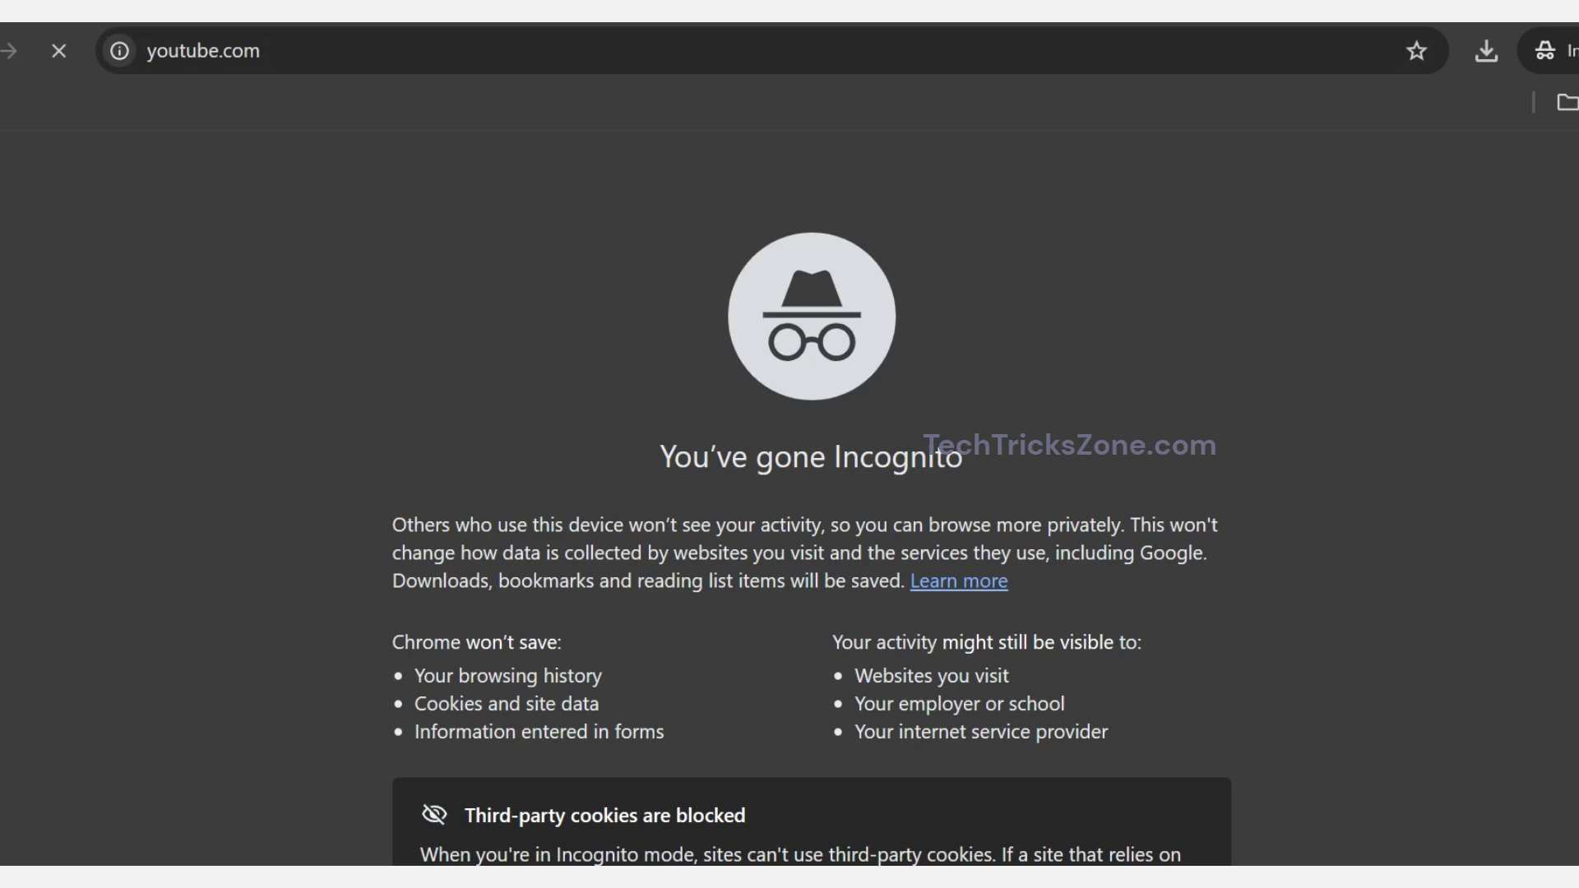
# - Try loading facebook.com in the Incognito window's address bar
pyautogui.write('facebook.com')
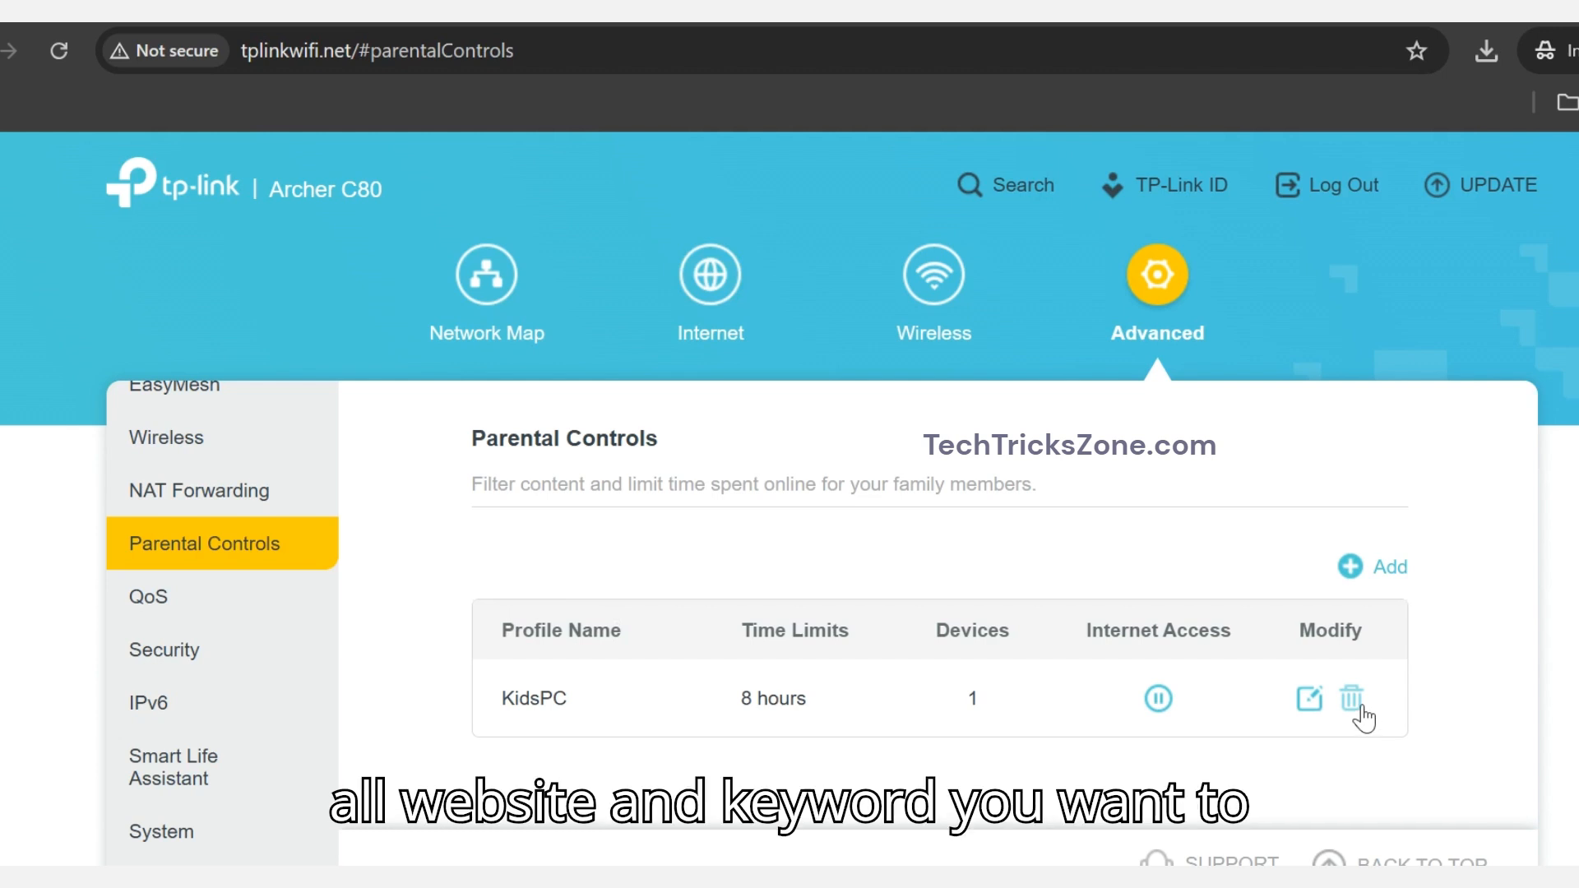
# - Delete the KidsPC row from Parental Controls and confirm the deletion
pyautogui.click(1353, 698)
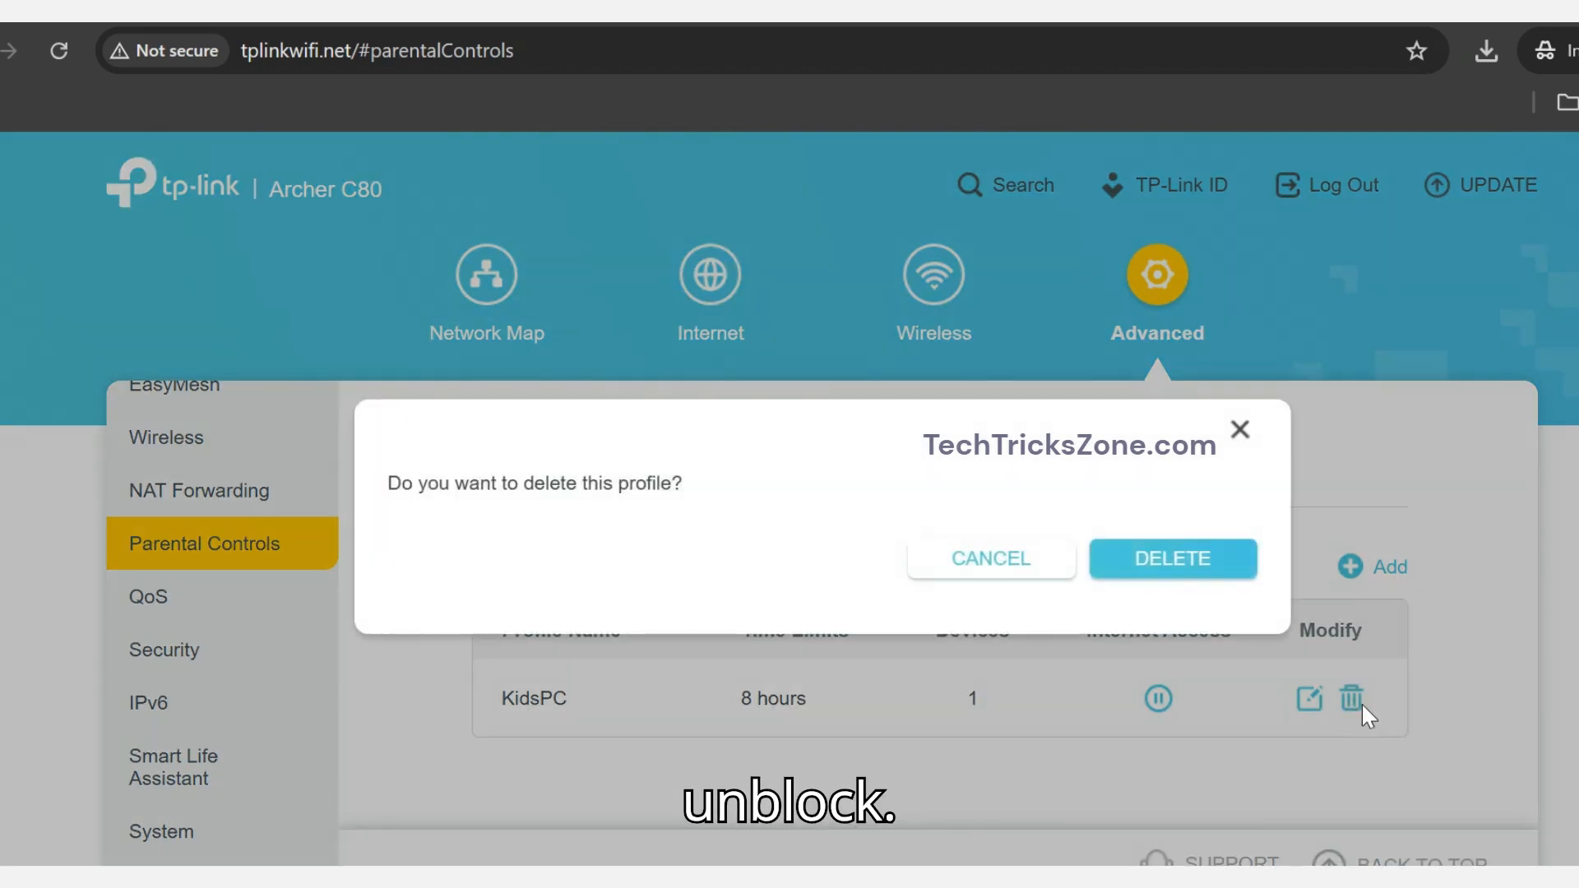
pyautogui.click(1172, 559)
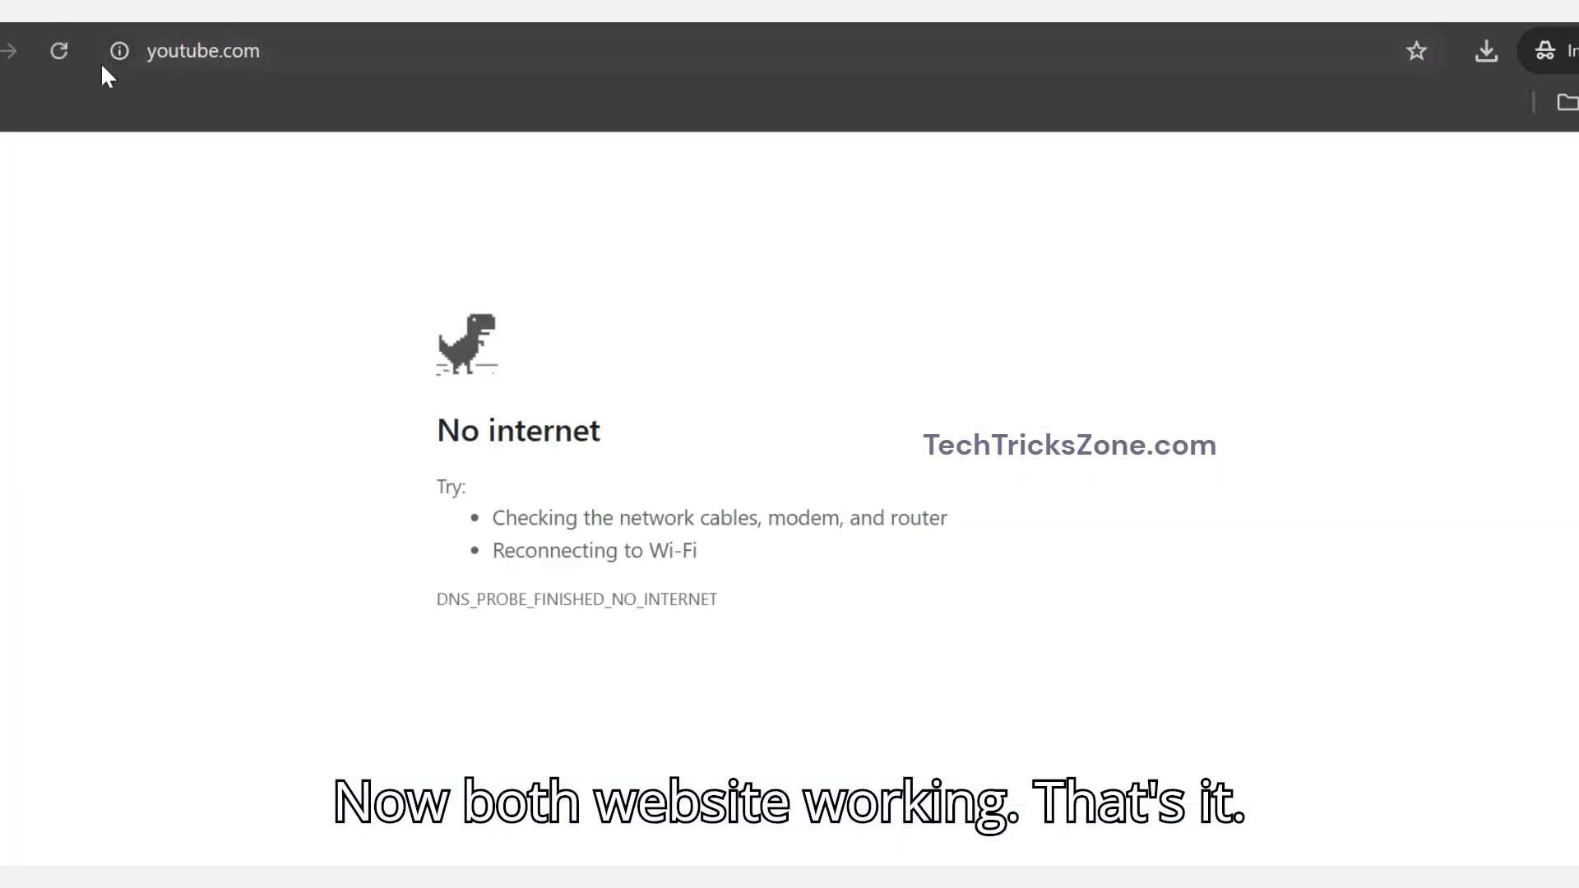
# - Reload the youtube.com tab in Chrome
pyautogui.click(58, 50)
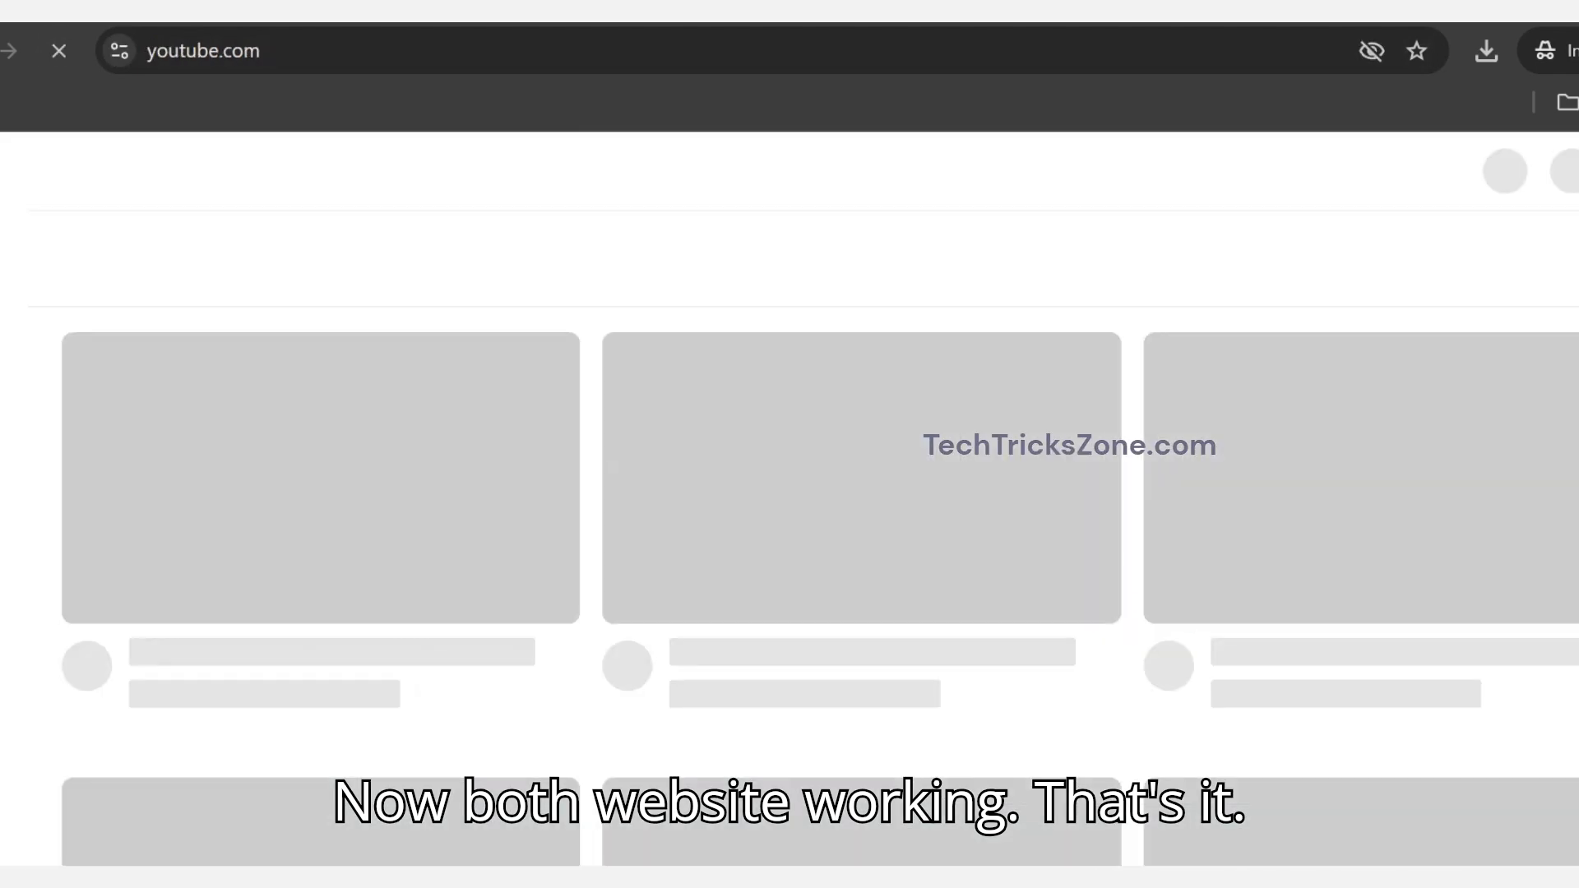